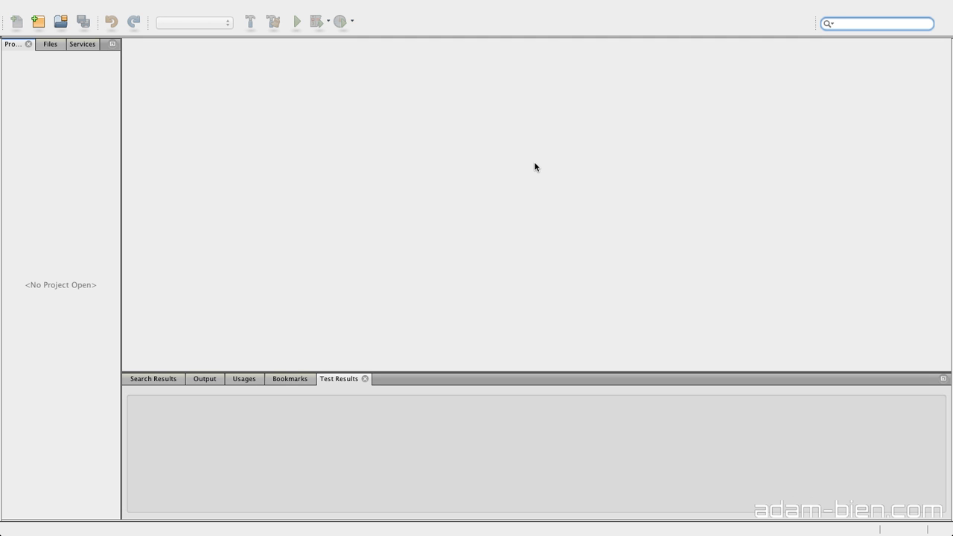
mouse_move(74, 98)
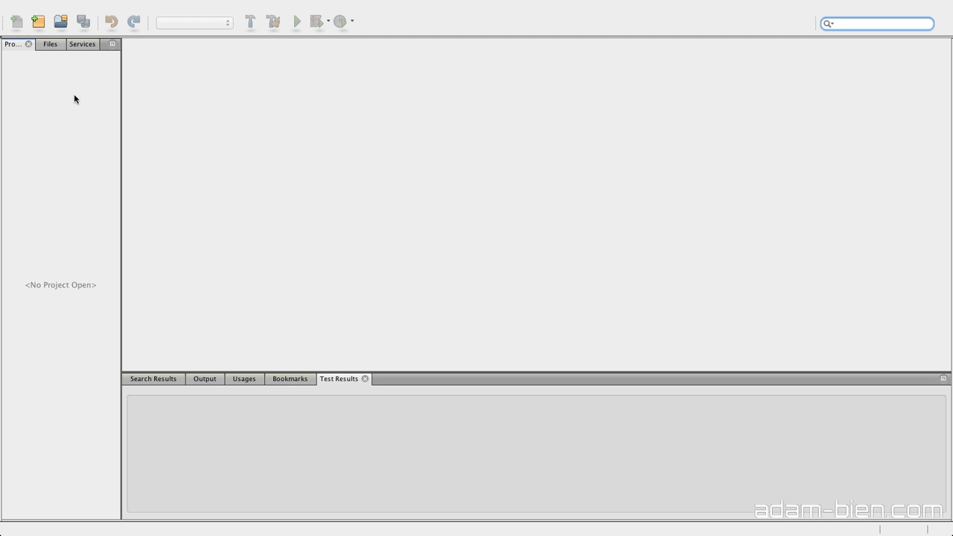
Step: Create a new Java Application project named MyOwnInjection with a generated main class
left_click(17, 21)
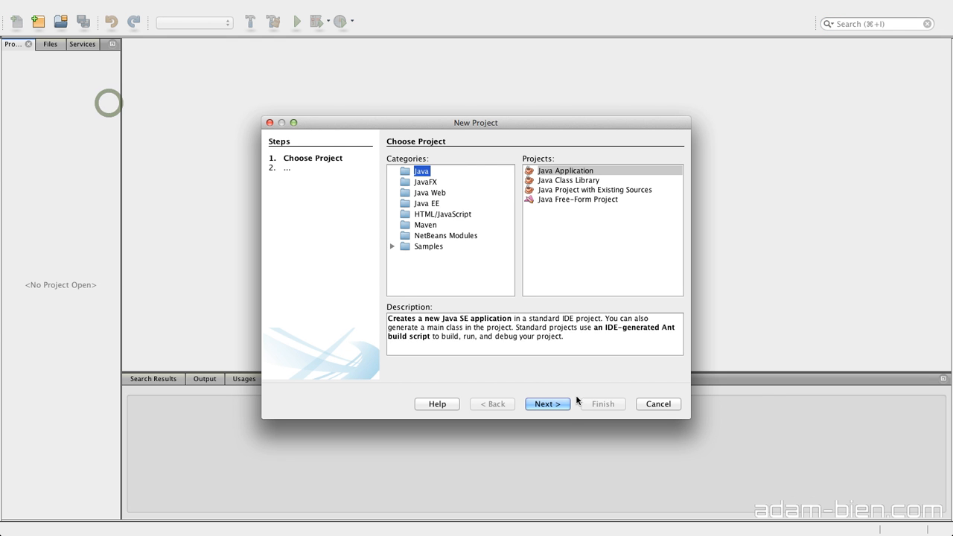
left_click(548, 404)
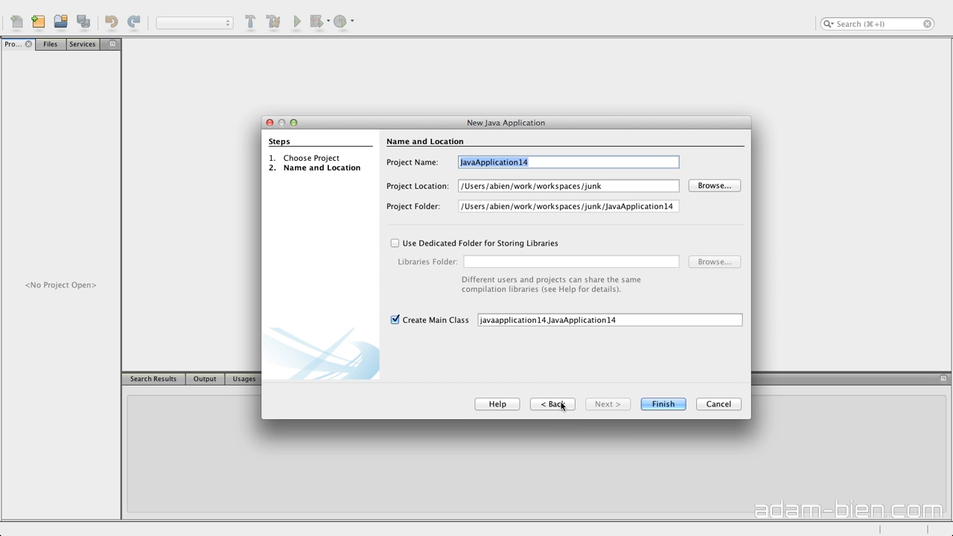
type("MyOwnInjec")
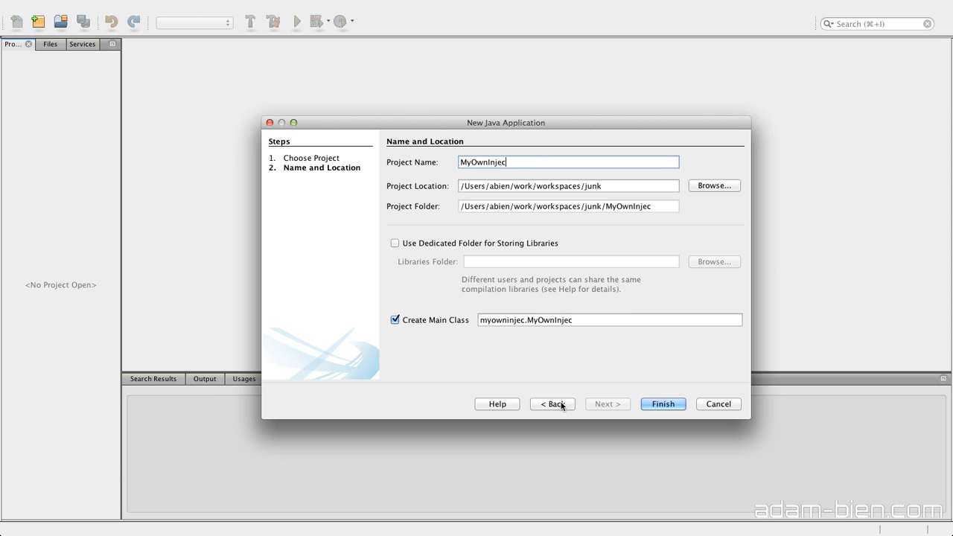
left_click(661, 404)
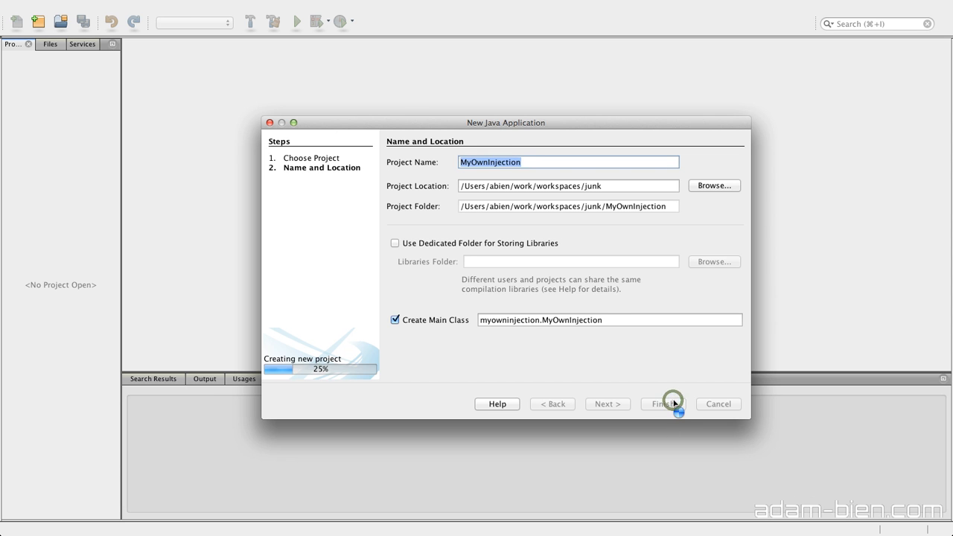
left_click(663, 403)
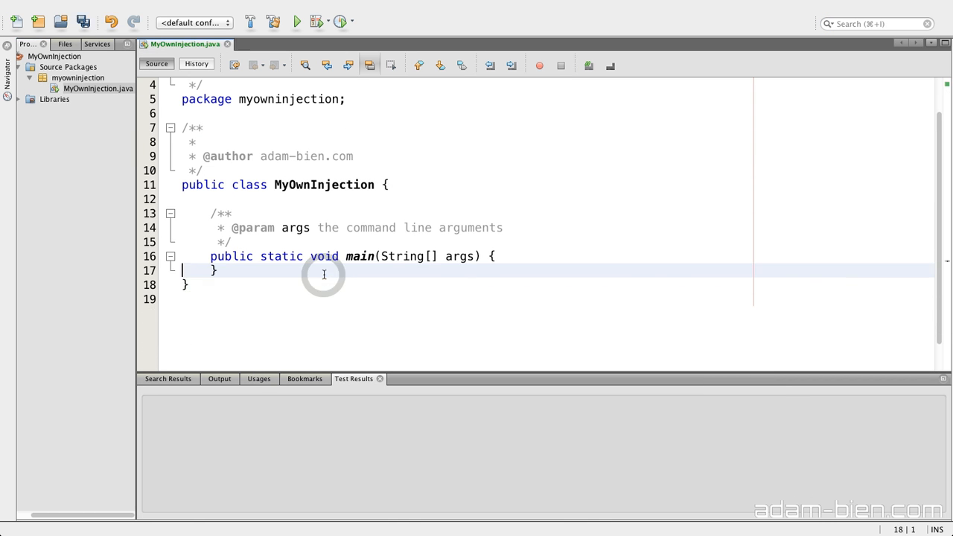
Step: Add a new PleaseInject annotation type to the myowninjection package
key("enter")
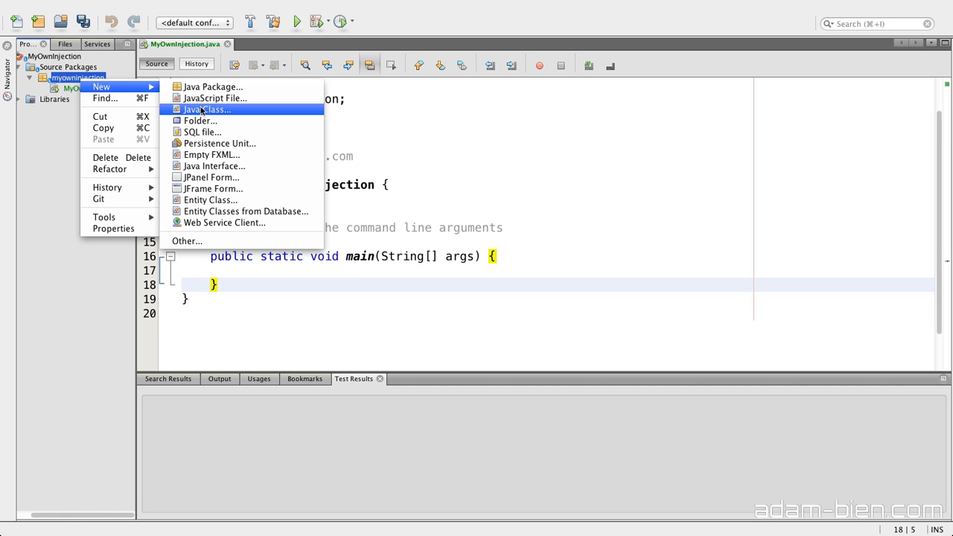
left_click(205, 110)
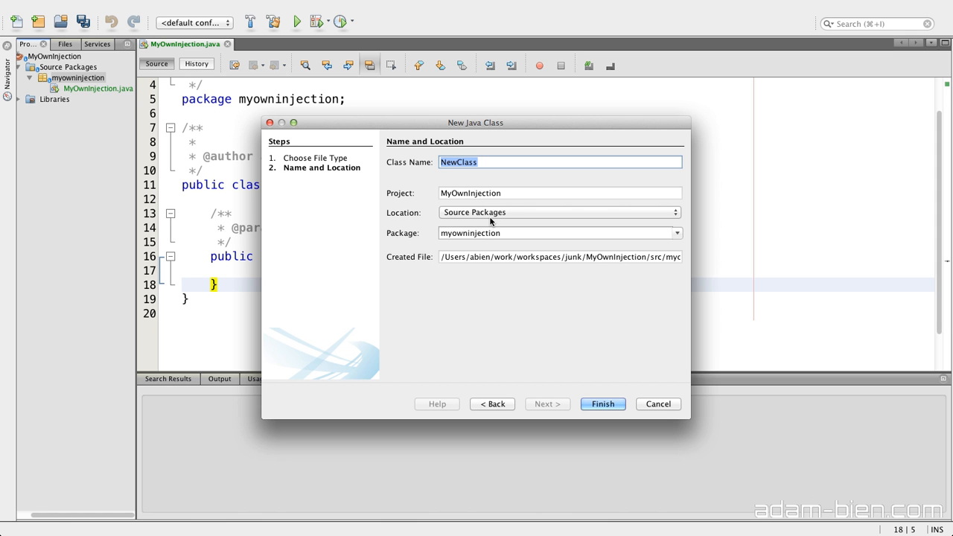
type("Please")
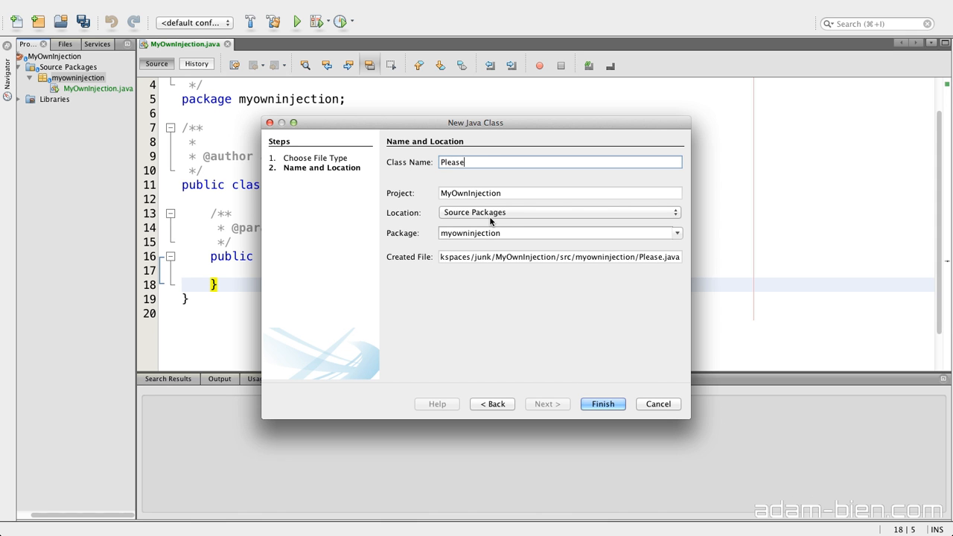
type("Injec")
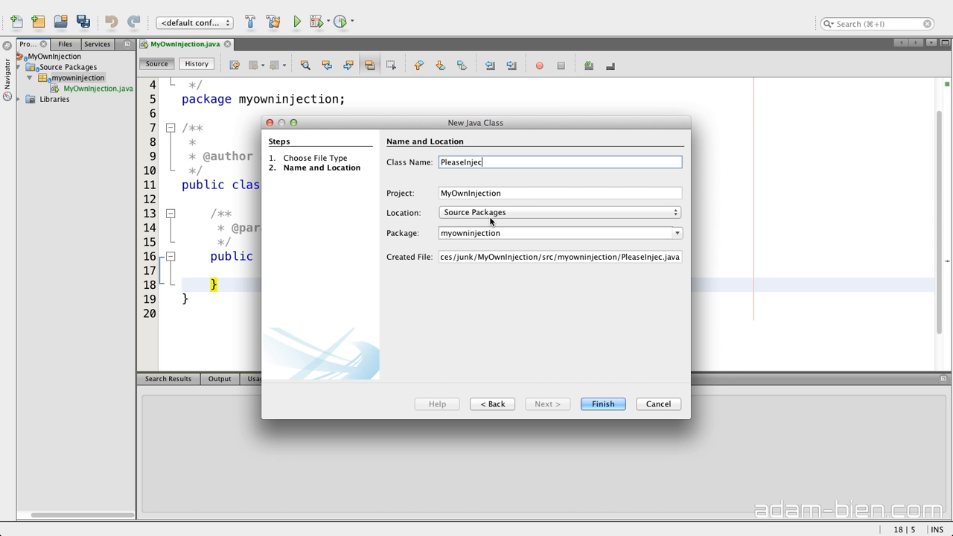
left_click(602, 404)
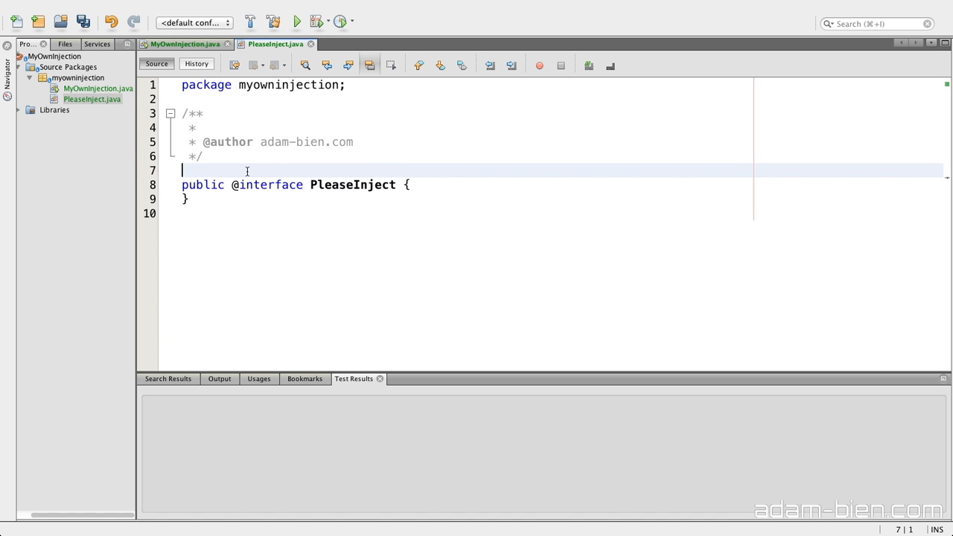
type("@Retention")
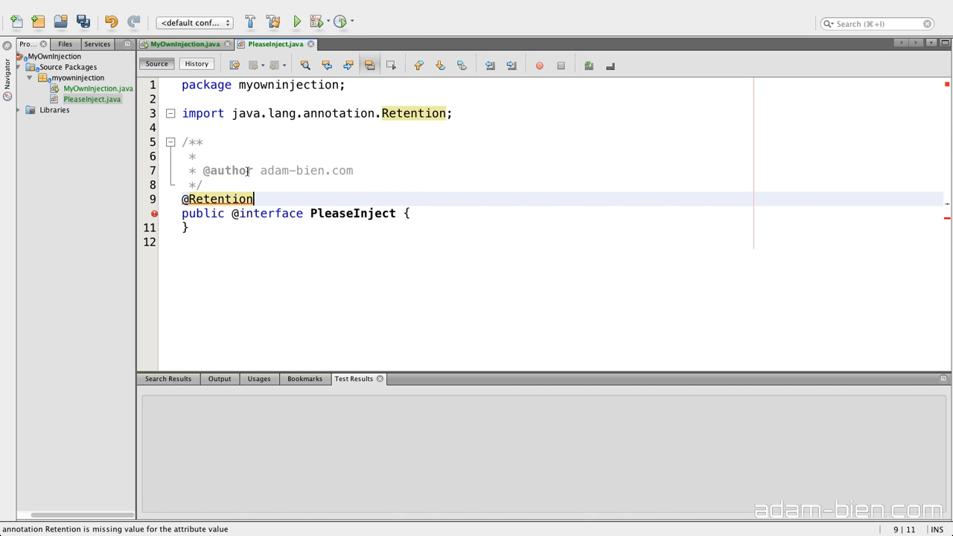
type("(RetentionPolicy.RUNTIME")
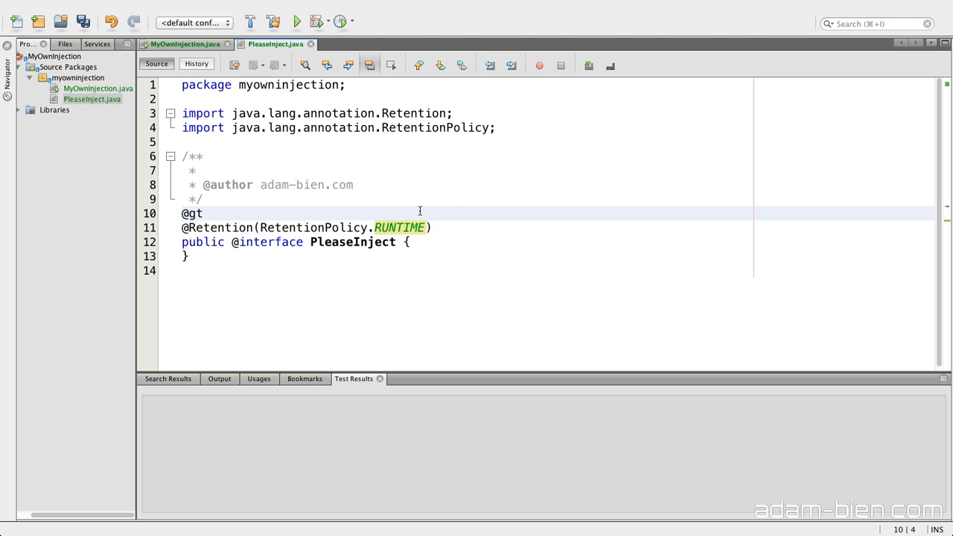
type("Target")
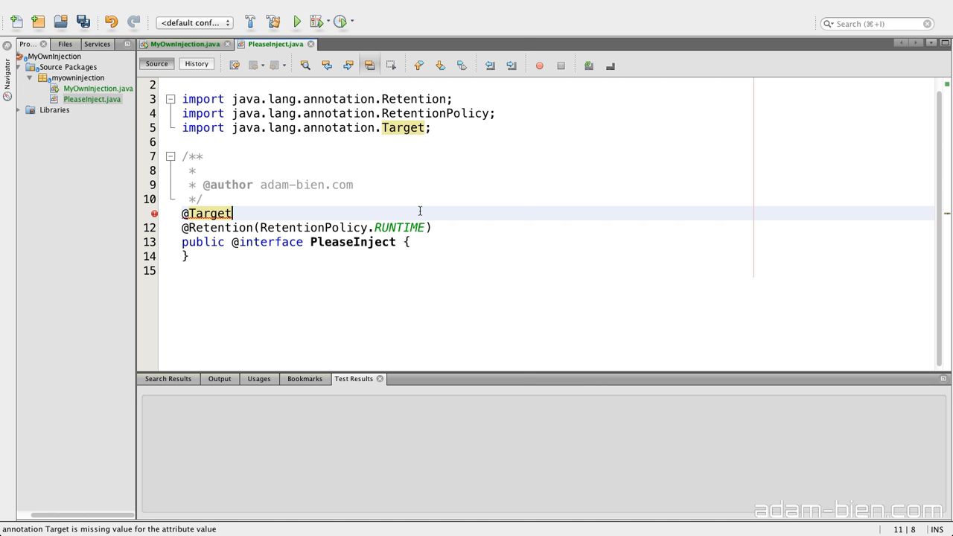
type("(ElementType.FIELD")
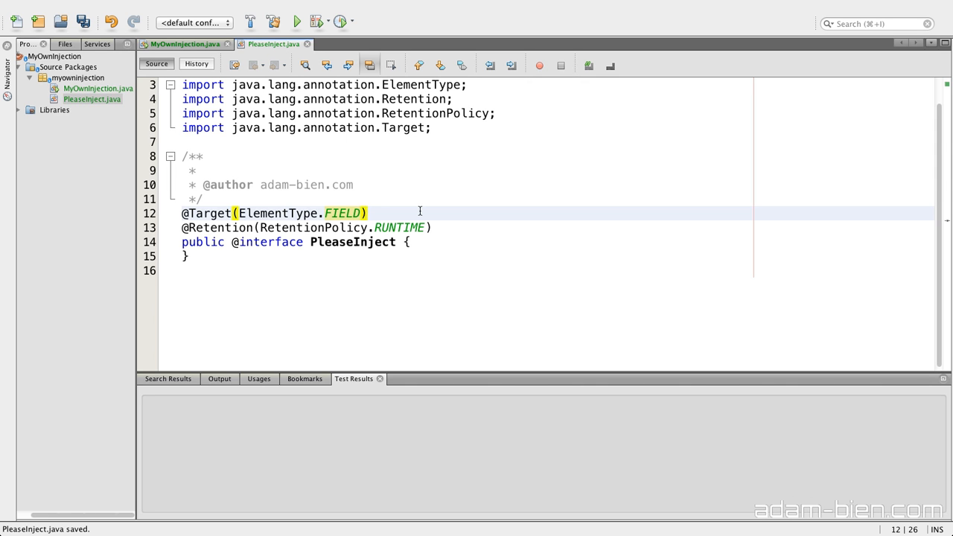
left_click(77, 77)
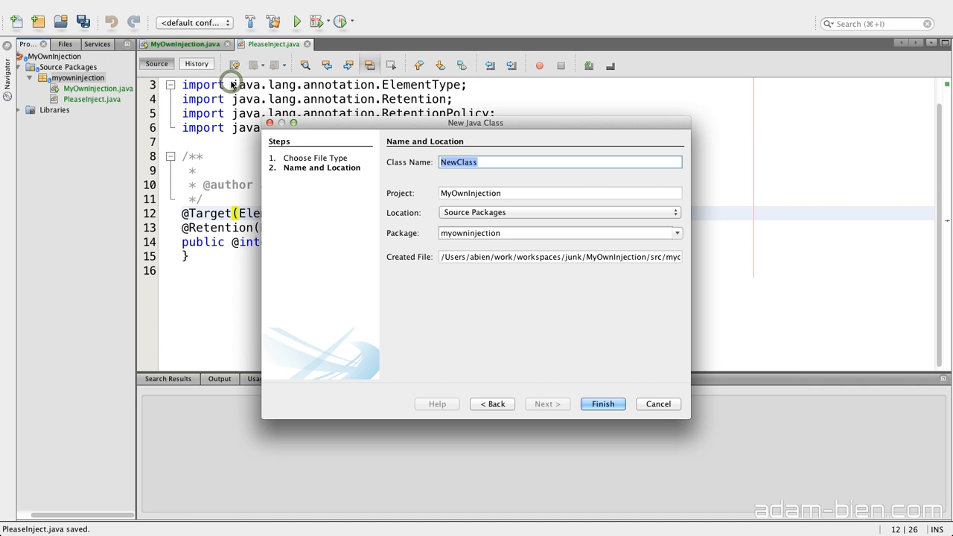
mouse_move(538, 298)
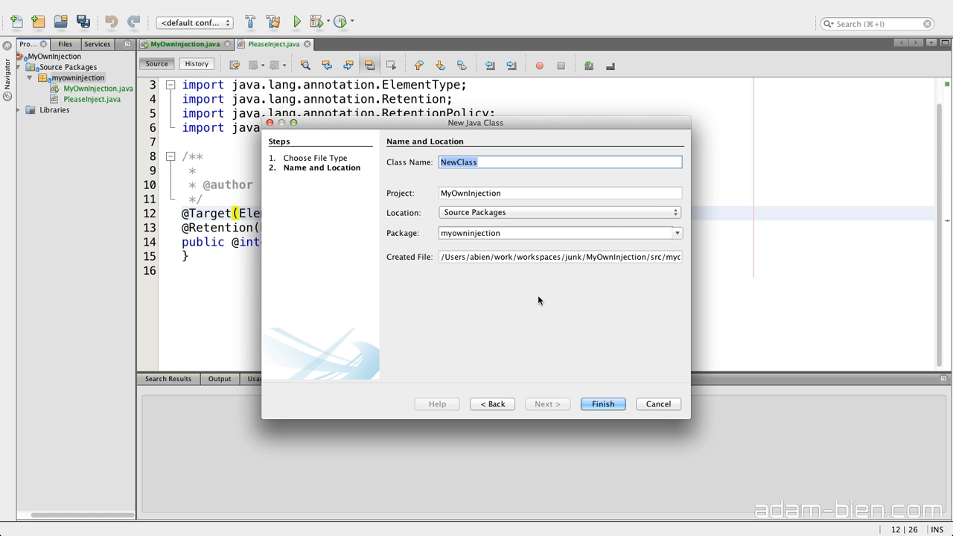
Step: Create the empty Presenter and Boundary classes in the myowninjection package
type("Pre")
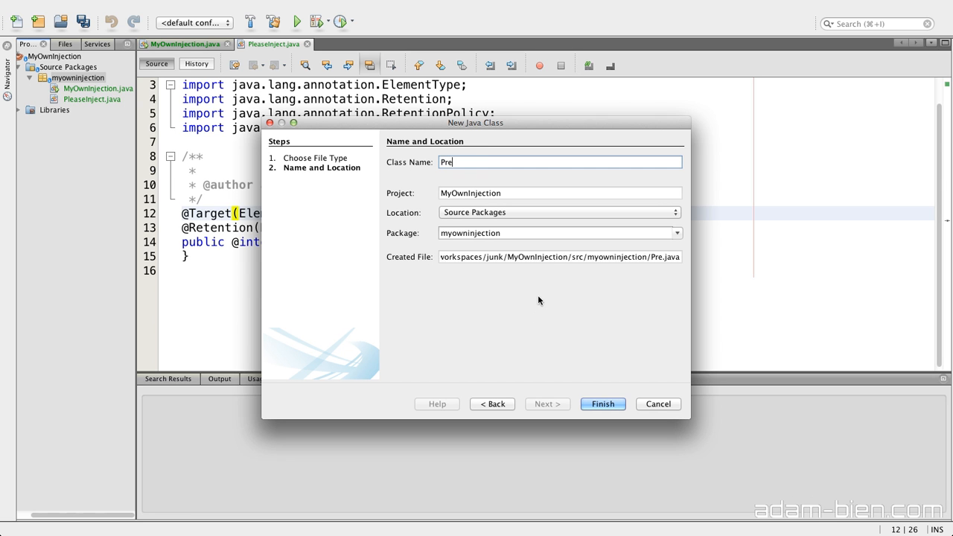
left_click(602, 404)
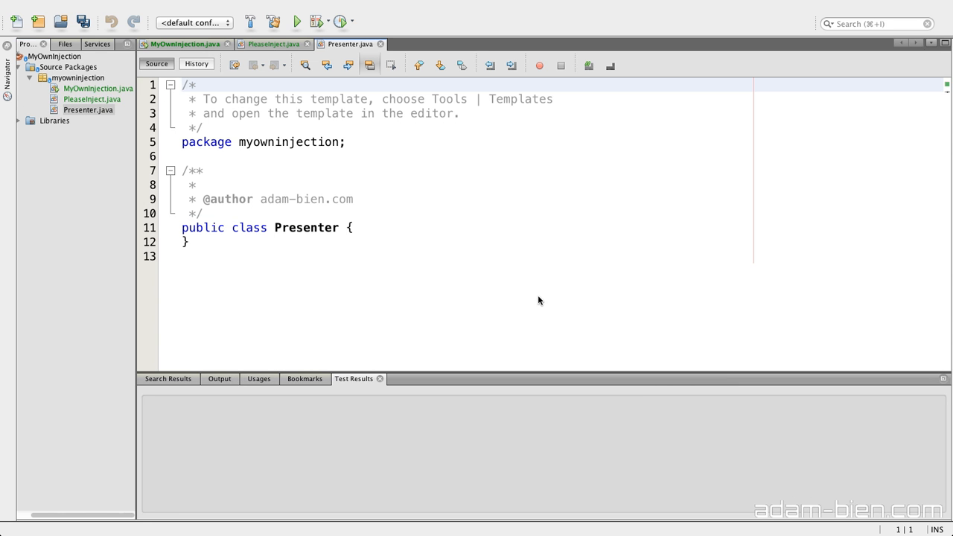
left_click(77, 77)
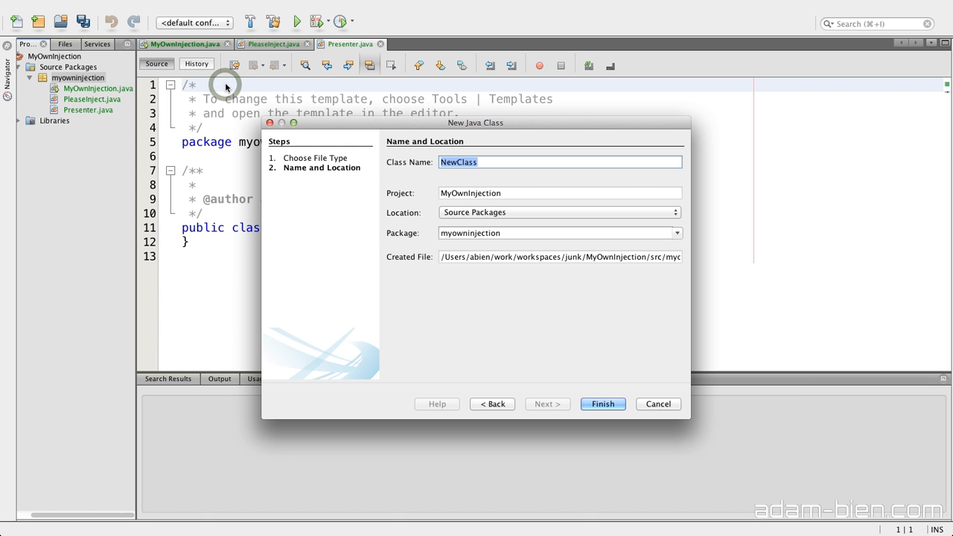
left_click(601, 404)
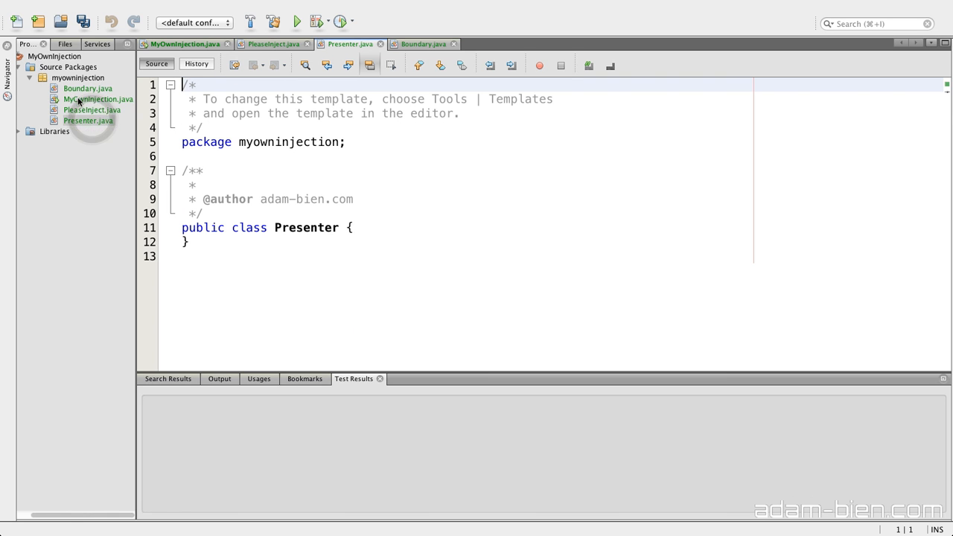
left_click(369, 214)
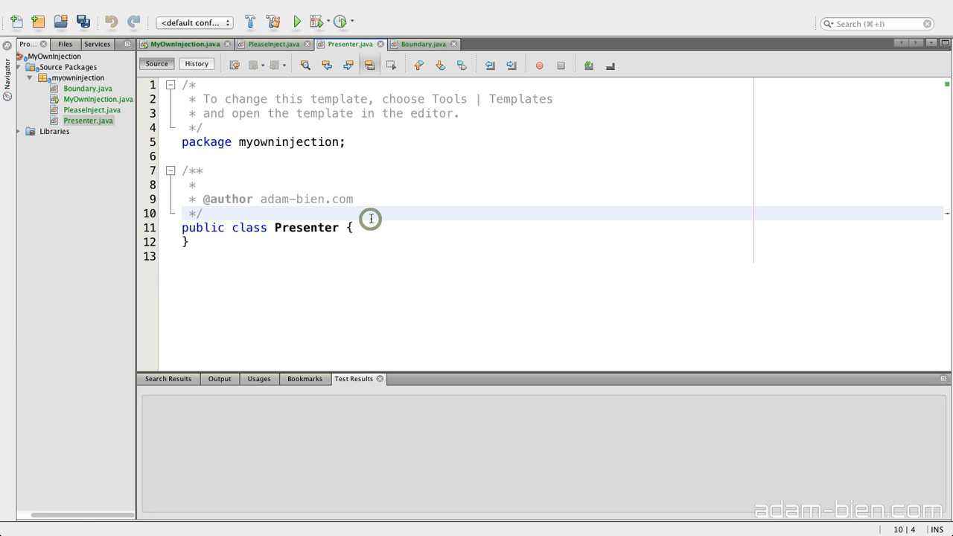
type("Boun")
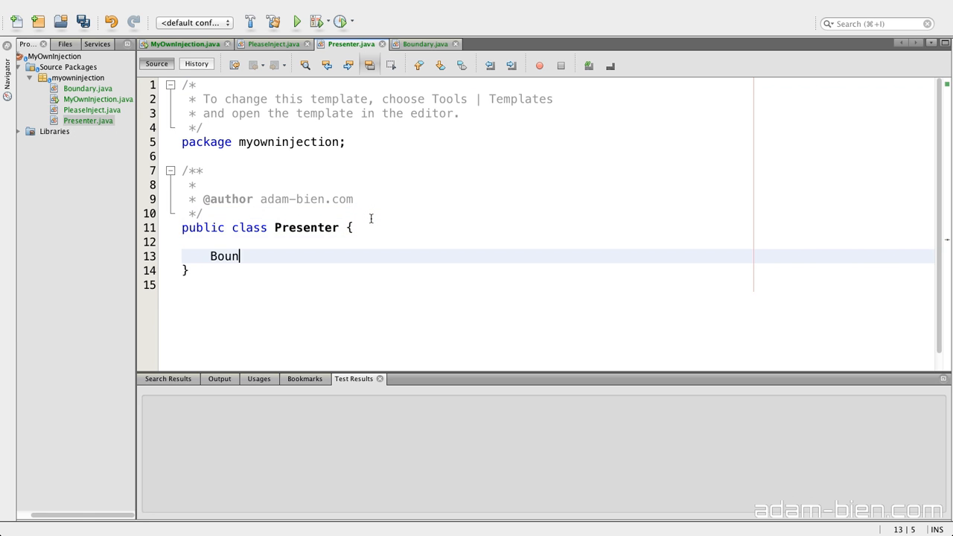
type("dary boundary;")
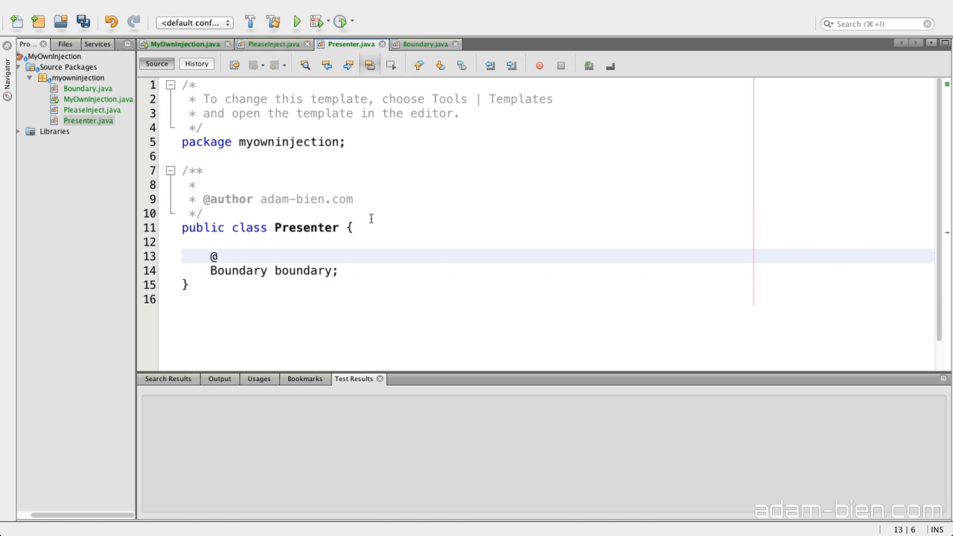
type("PreDestro")
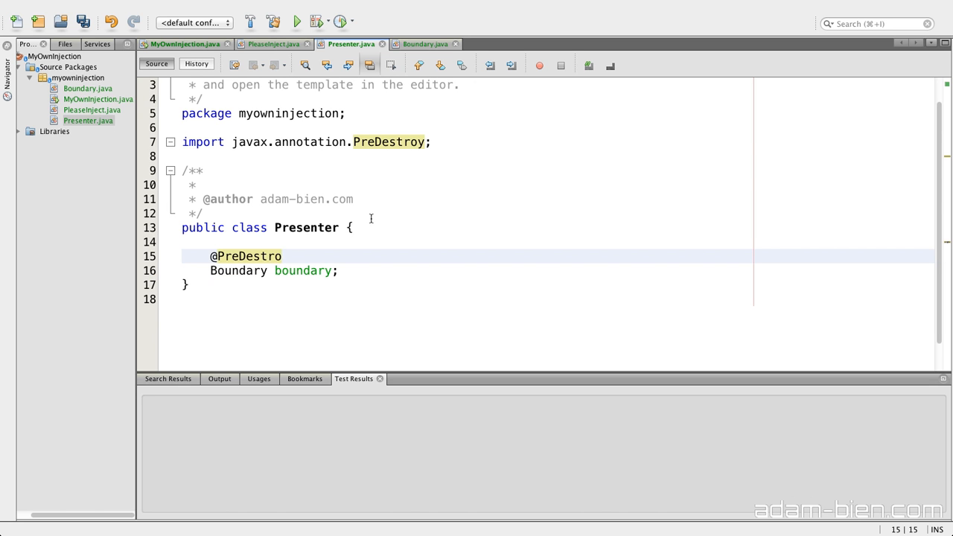
type("Pk")
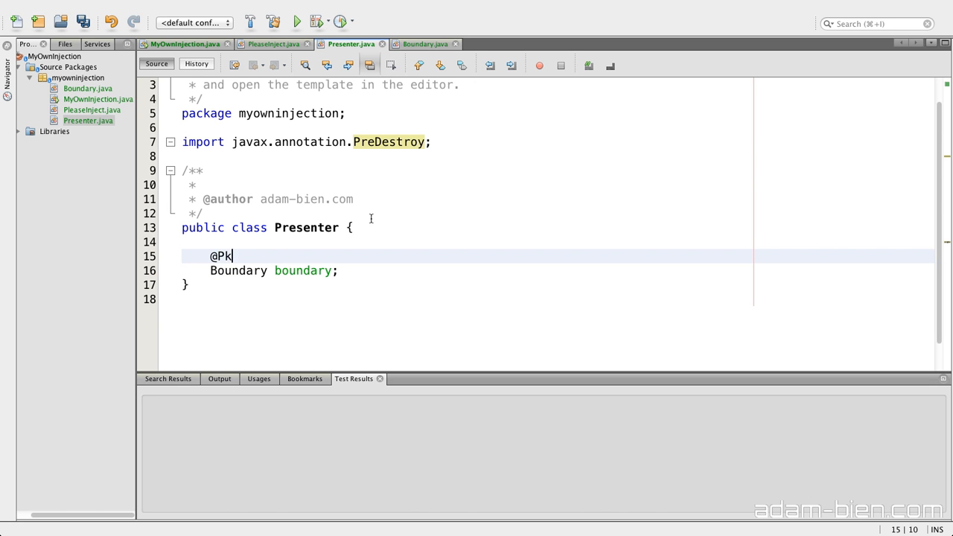
type("leaseInject")
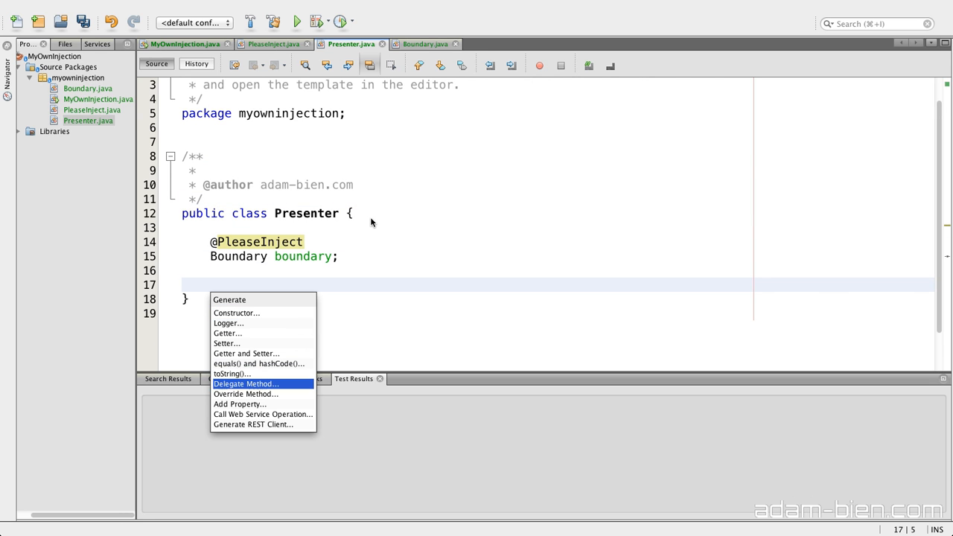
Step: Generate a toString method for Presenter and return to the MyOwnInjection main class
left_click(233, 373)
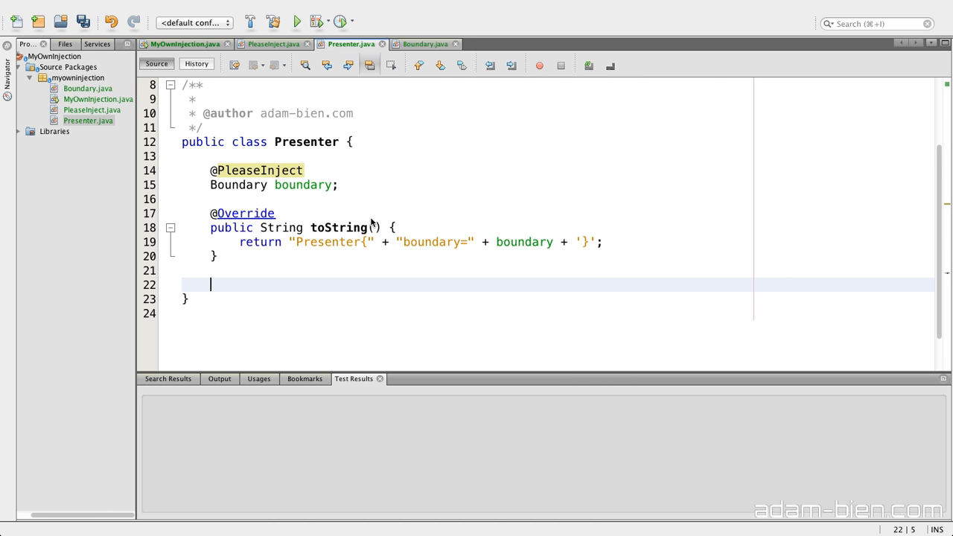
left_click(98, 98)
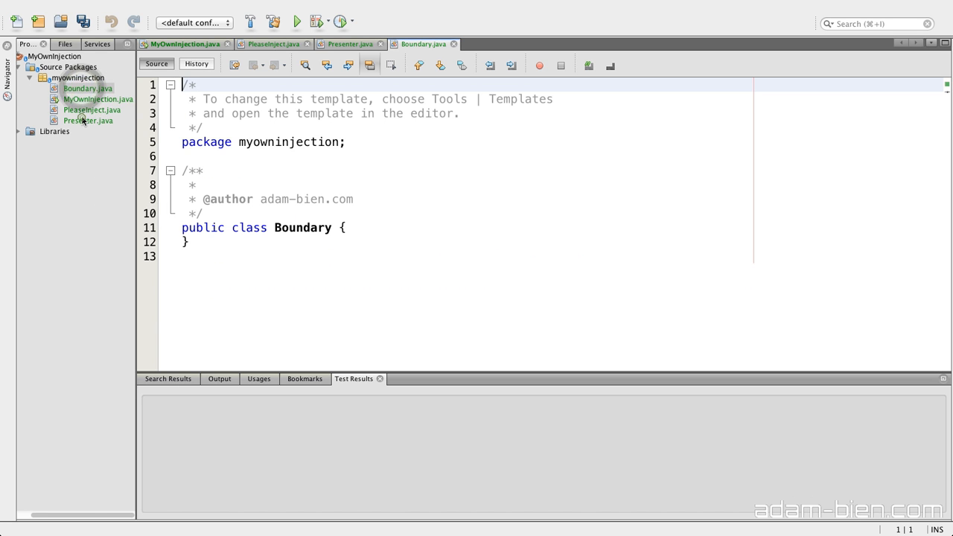
left_click(349, 45)
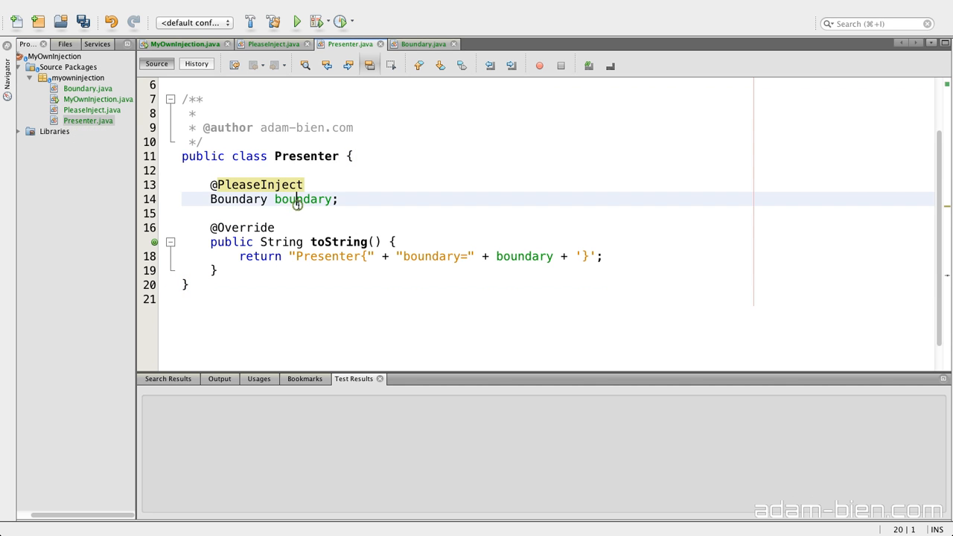
left_click(182, 45)
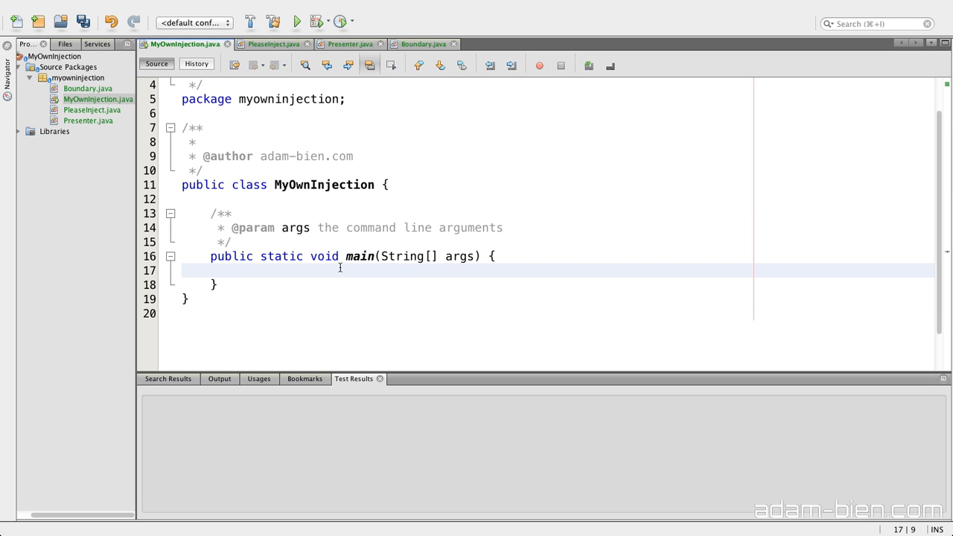
Step: Load myowninjection.Presenter with Class.forName into variable clazz, declaring ClassNotFoundException
type("Class.forName(null")
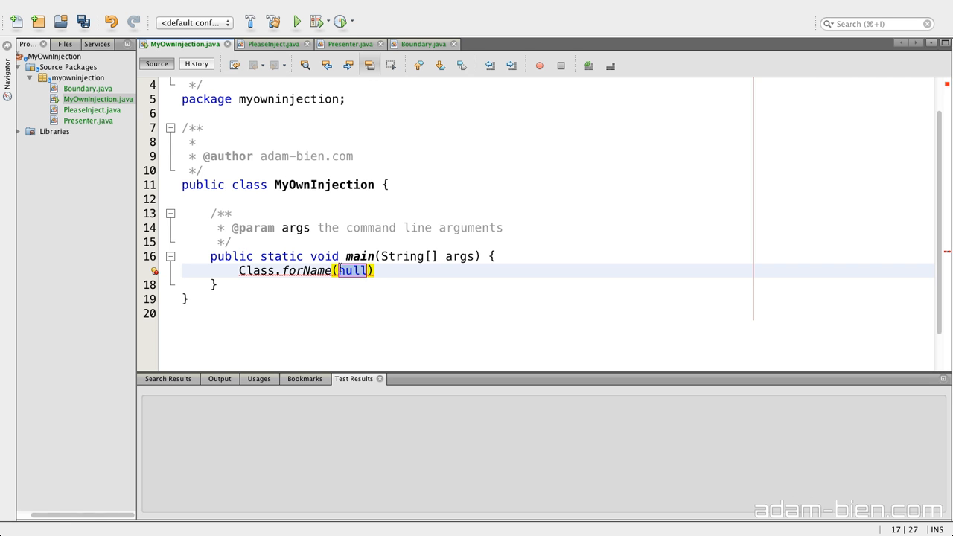
type("\"my\"")
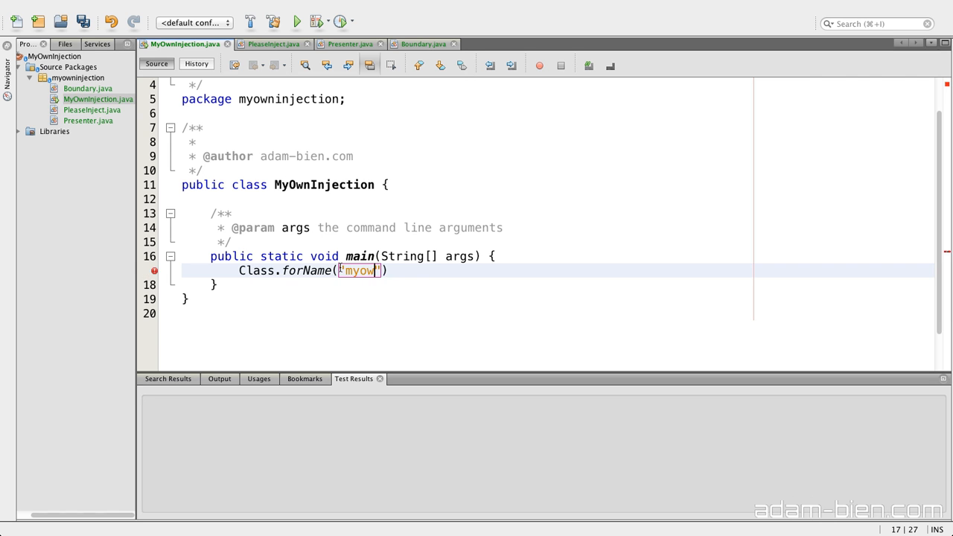
type("injection.")
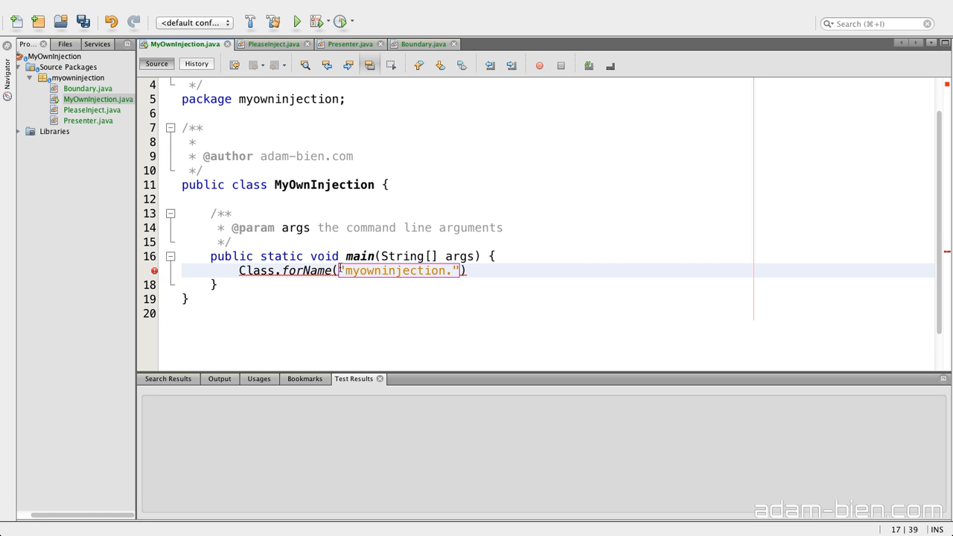
type(";")
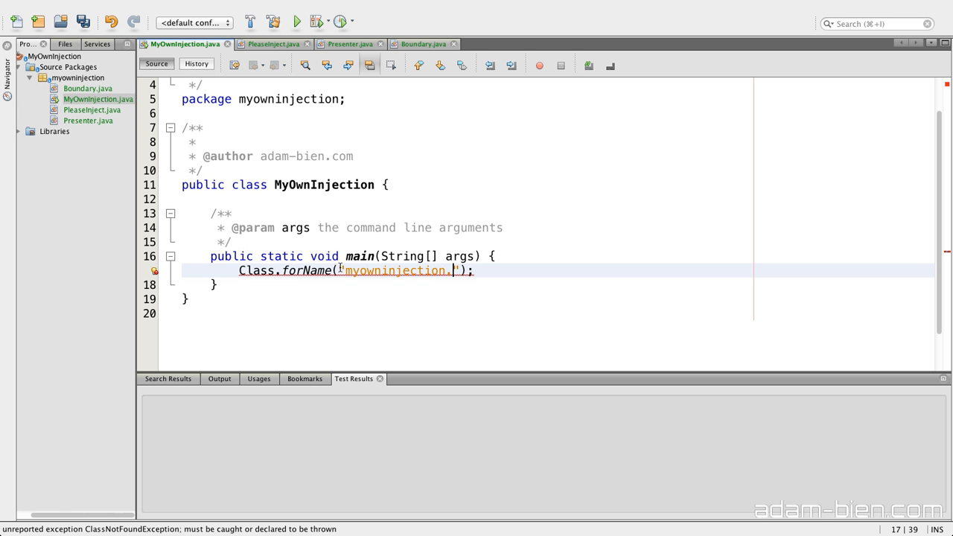
type("P")
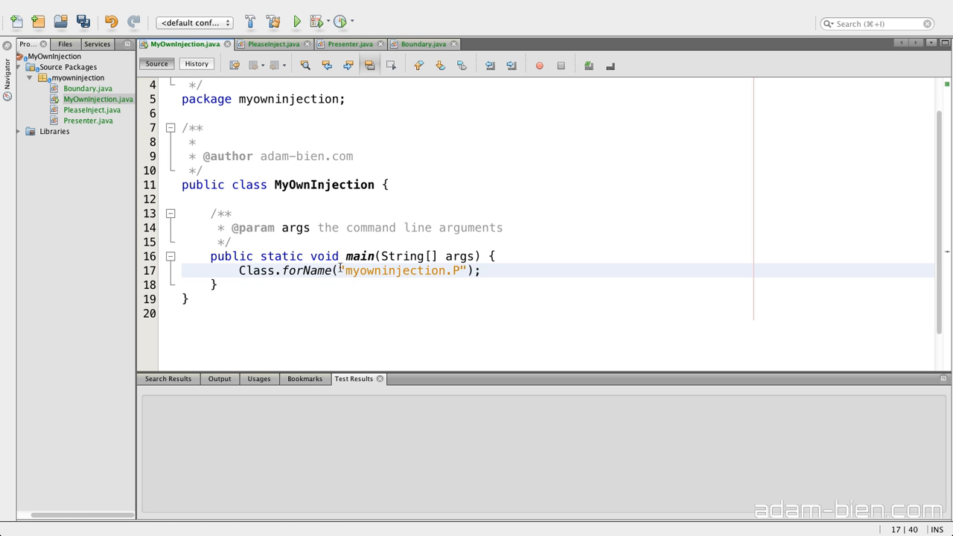
type("res")
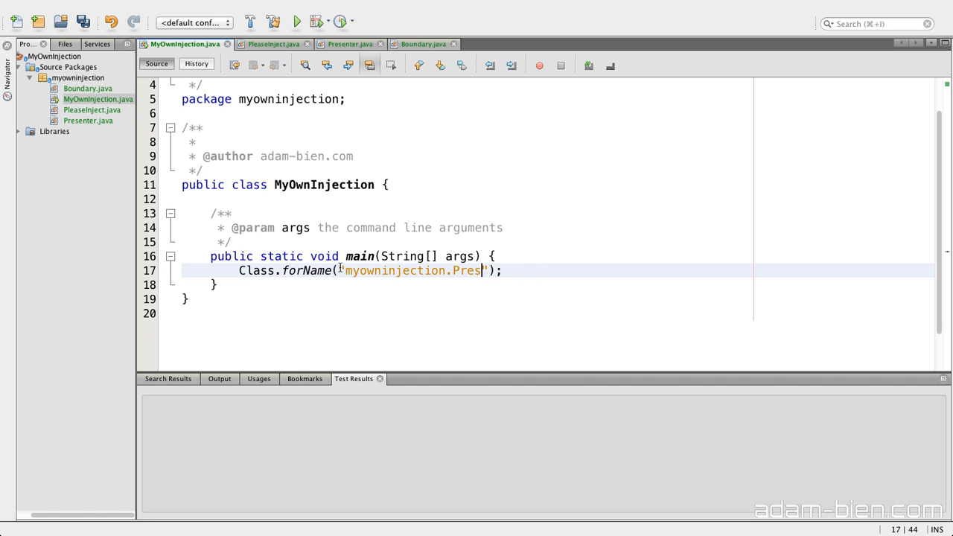
type("enter")
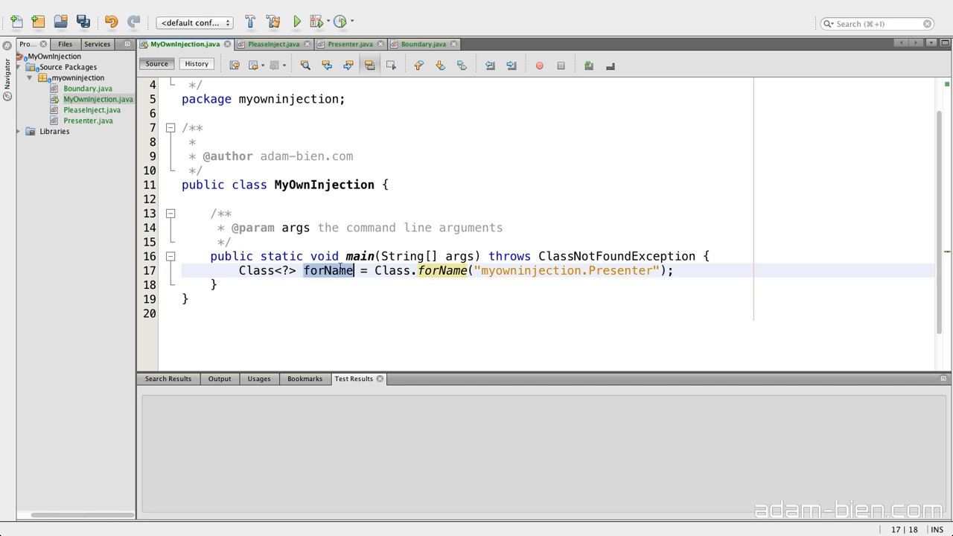
type("clazz")
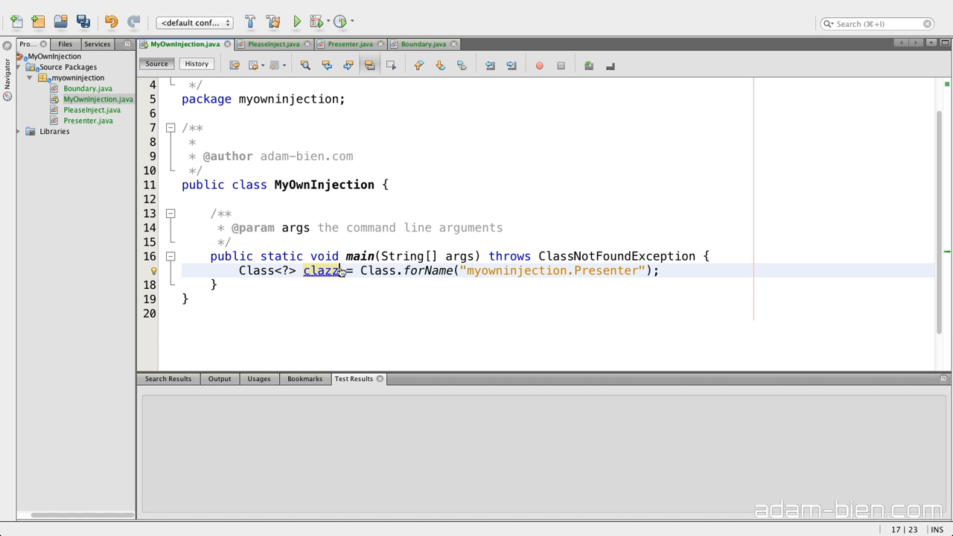
type("clazz,")
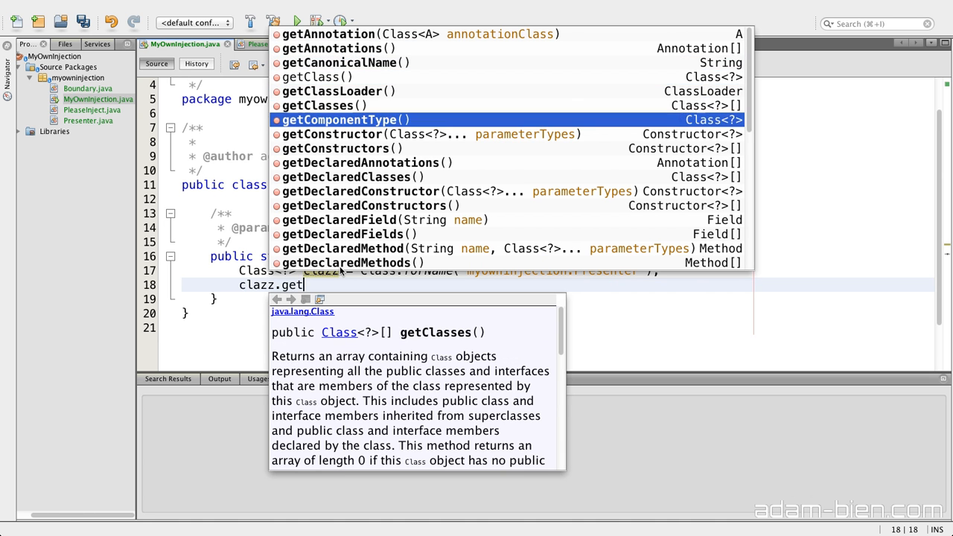
Step: Loop over clazz.getDeclaredFields() and store field.getAnnotation(PleaseInject.class) in an annotation variable
key("Down")
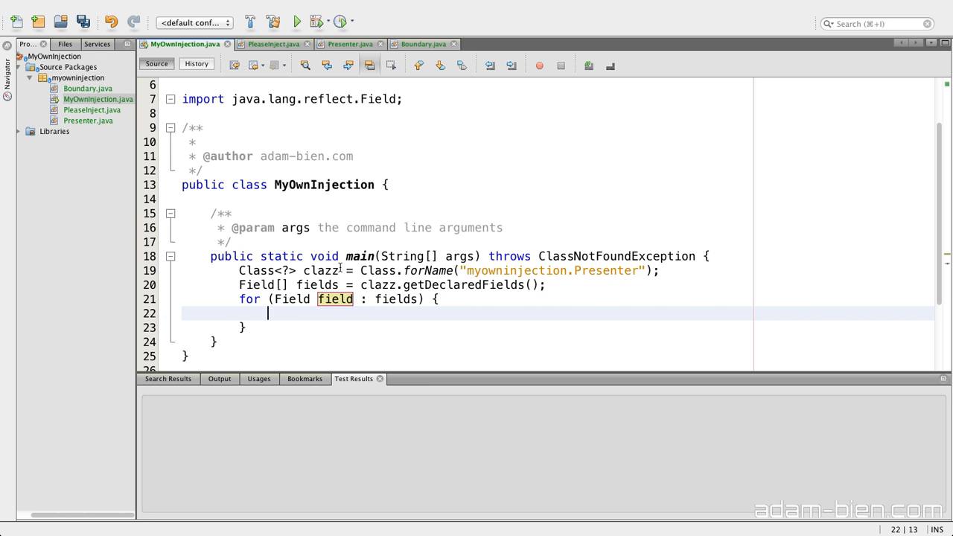
type("field.")
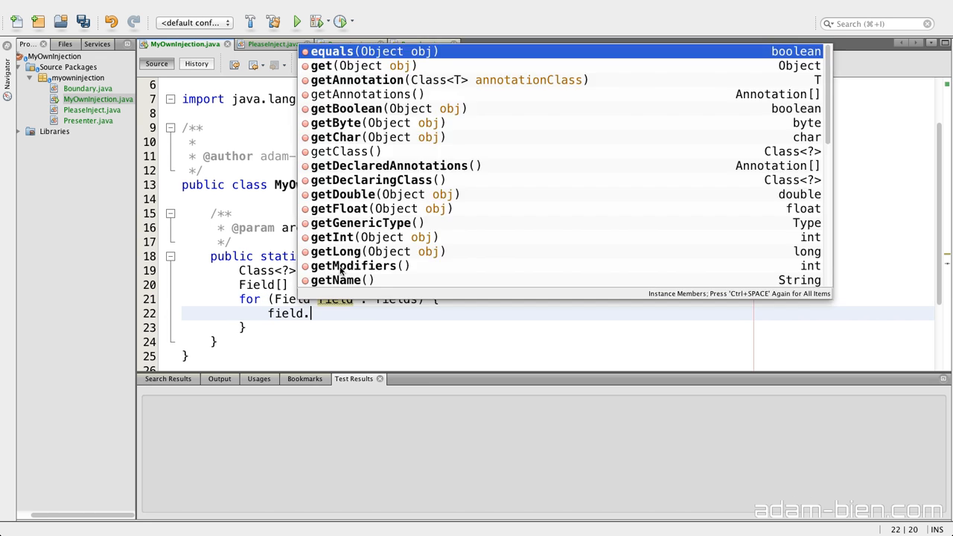
key("Escape")
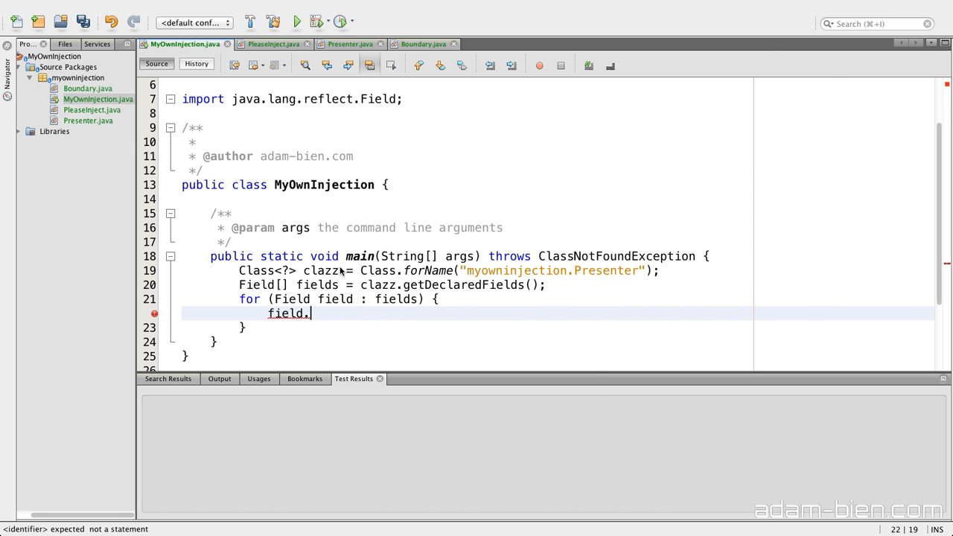
type("getAnnotation(clazz")
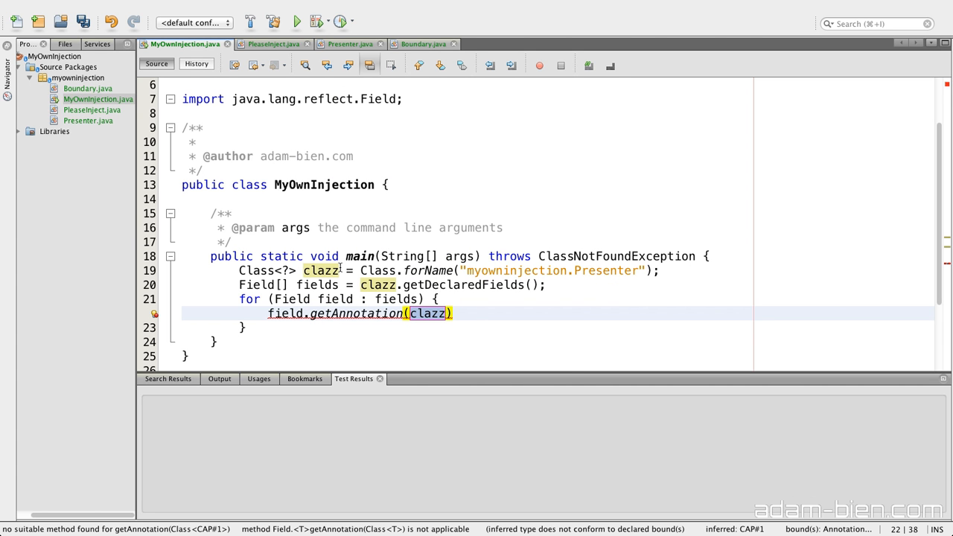
type("PleaseInject.")
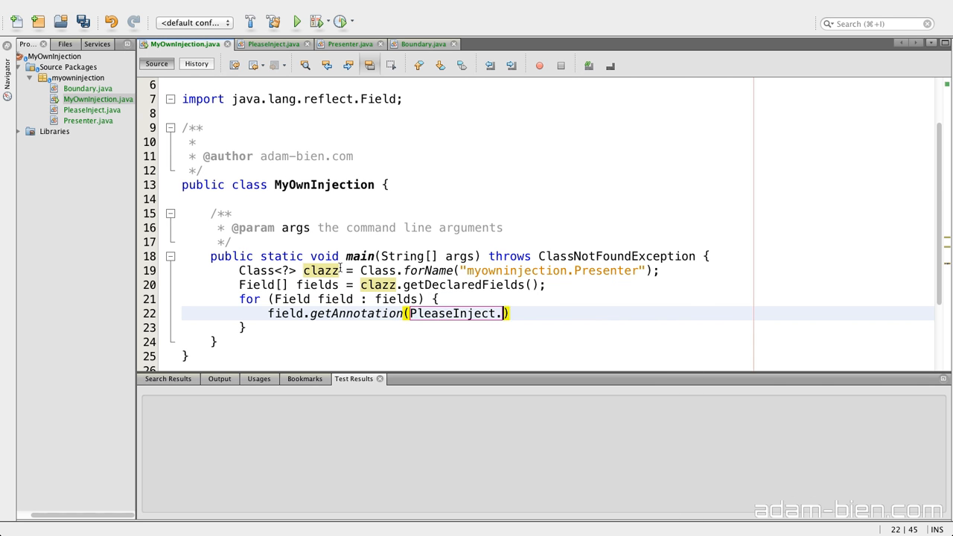
type("class")
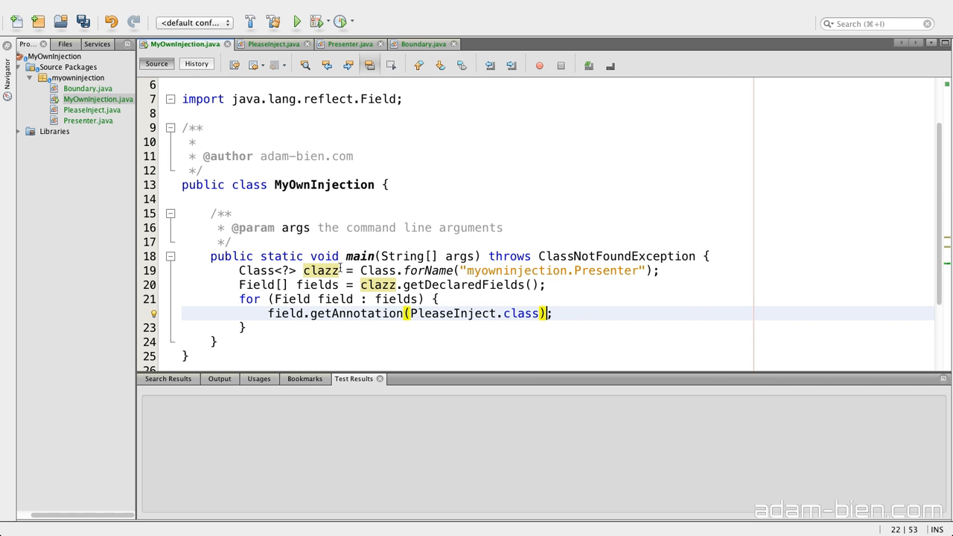
left_click(376, 313)
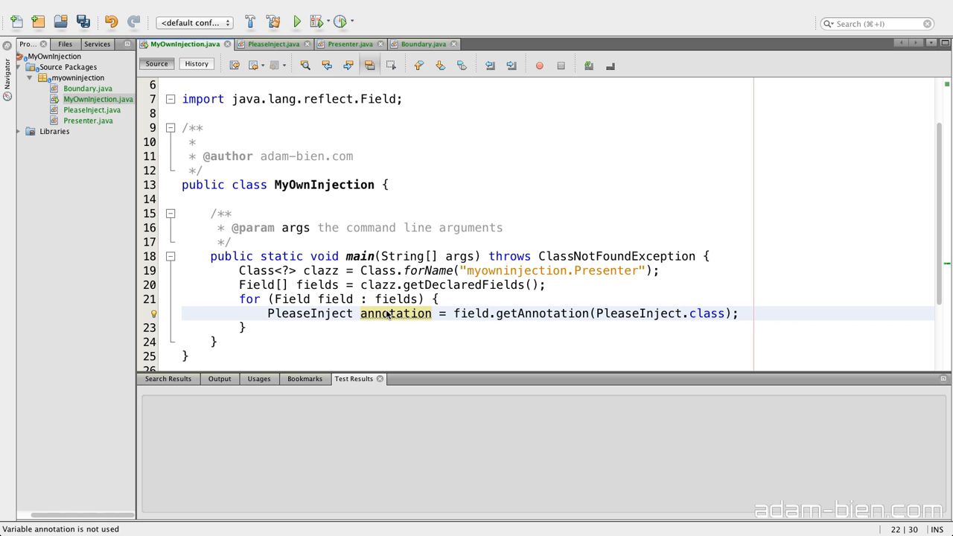
Step: Open an if block checking annotation != null
type("if")
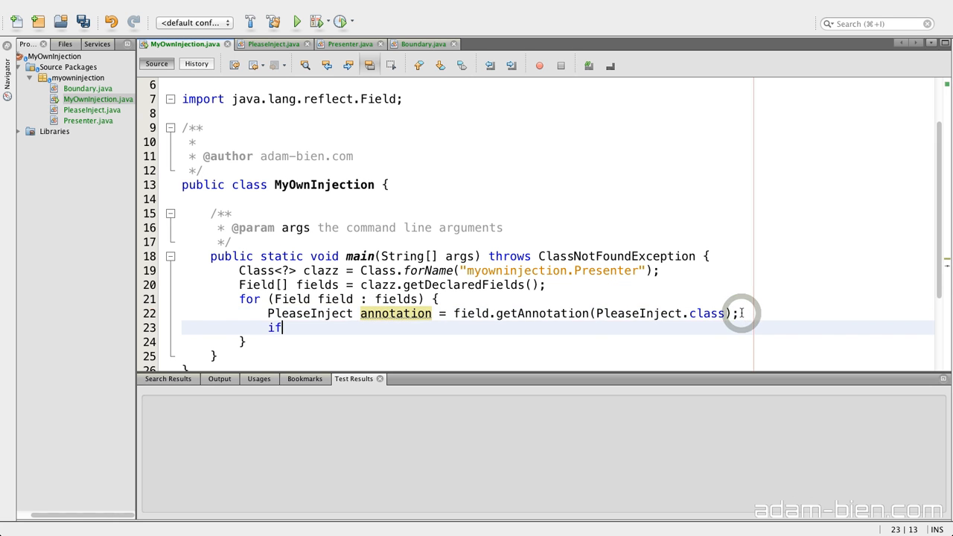
type("(annot)")
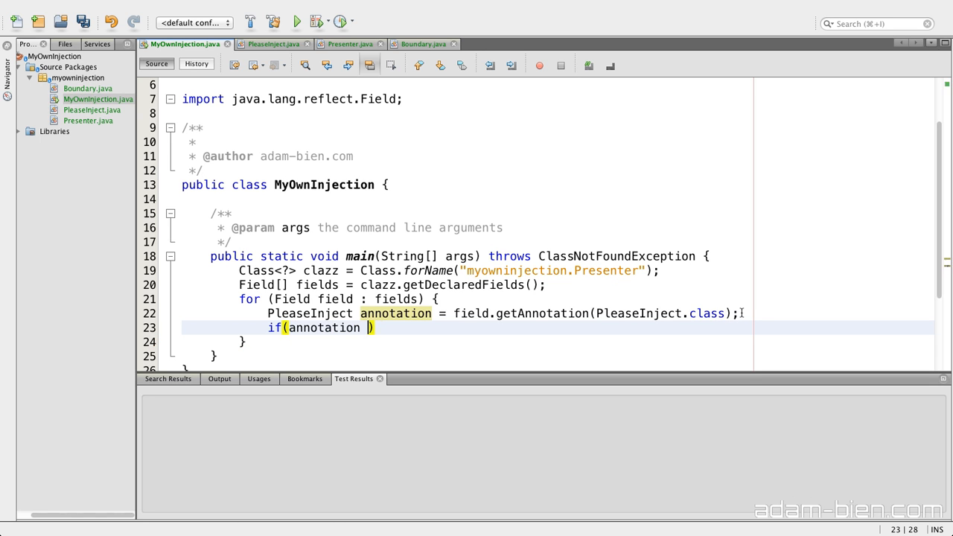
type("!=")
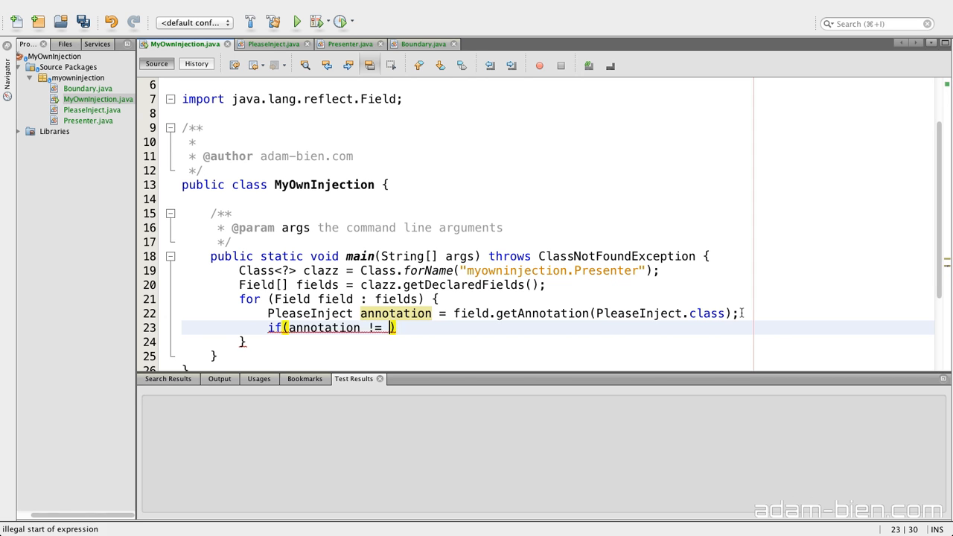
type("null){")
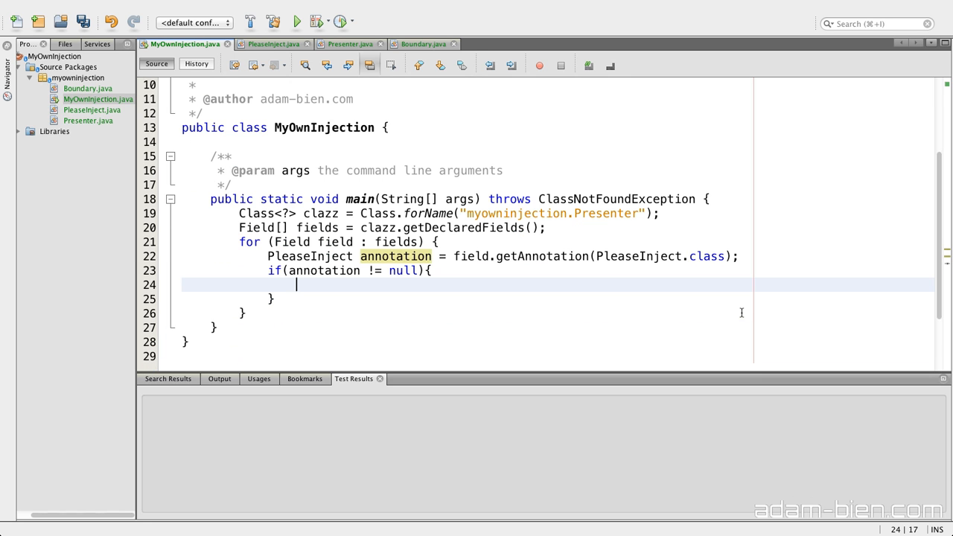
Step: Instantiate the annotated field's type via newInstance() into theOtherSide, declaring Instantiation and IllegalAccess exceptions
type("field.getType();")
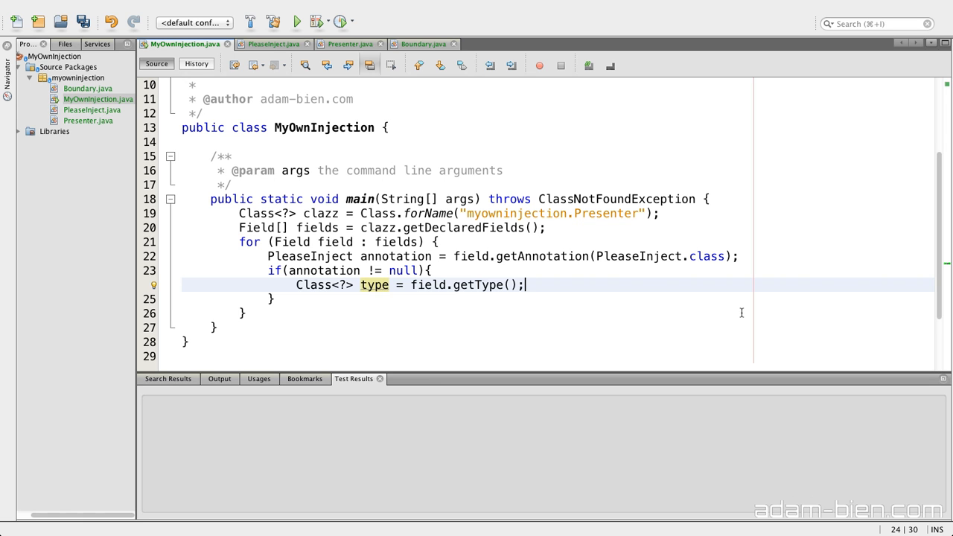
type("type.")
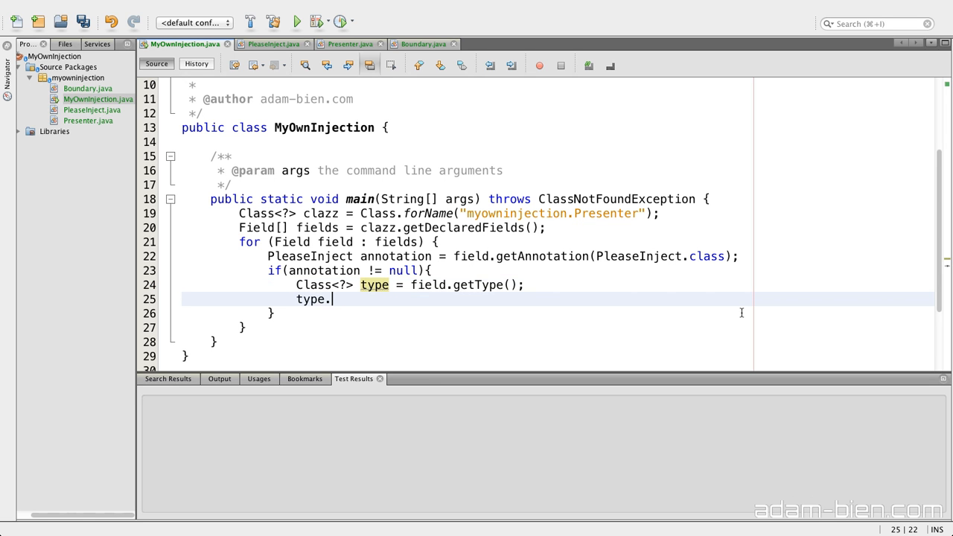
type("newInstance();")
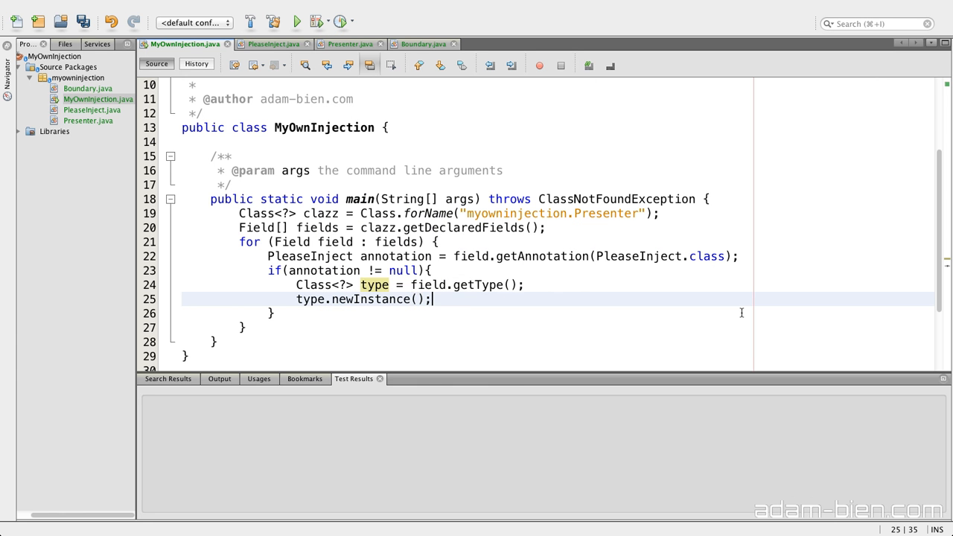
type(", InstantiationException")
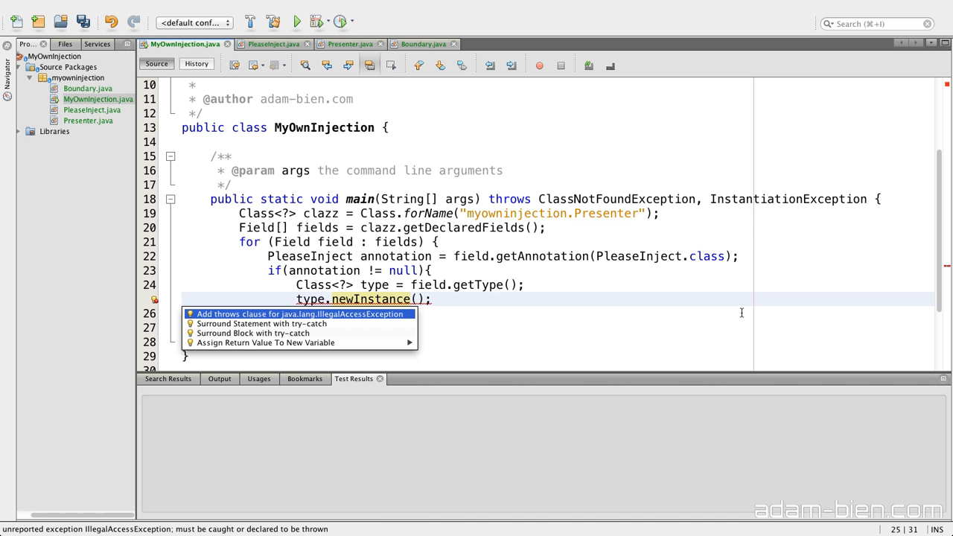
left_click(300, 313)
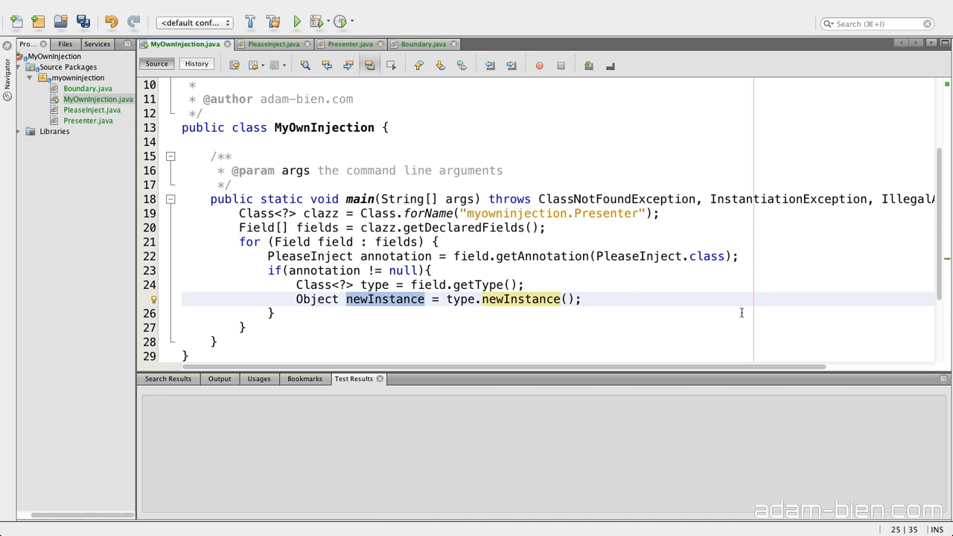
type("theOtherSid")
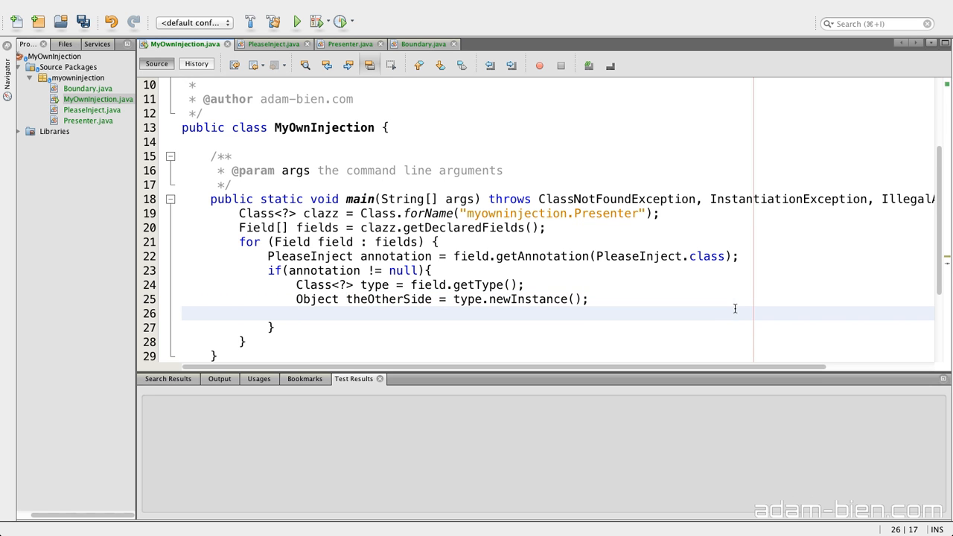
mouse_move(387, 298)
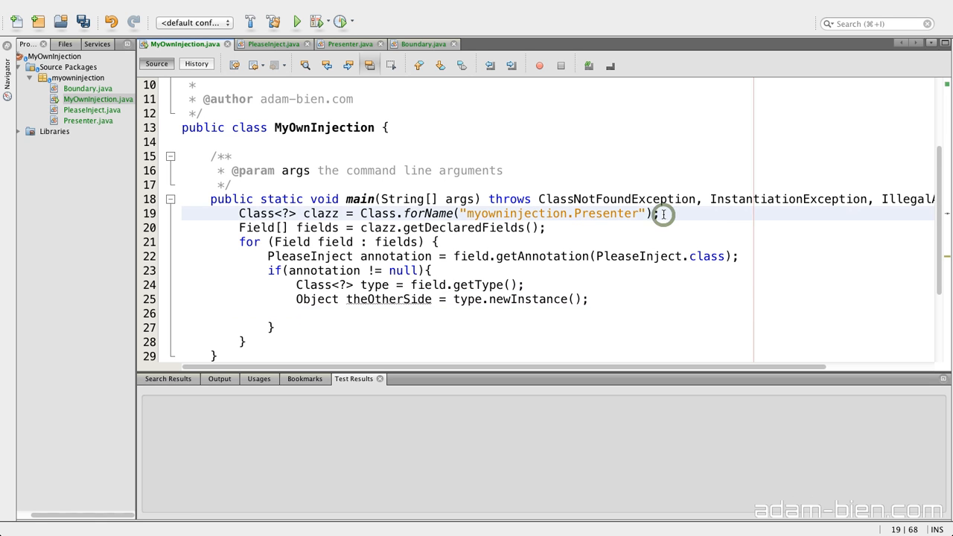
Step: Create the Presenter instance as Object leftSize = clazz.newInstance(); //presenter
key("enter")
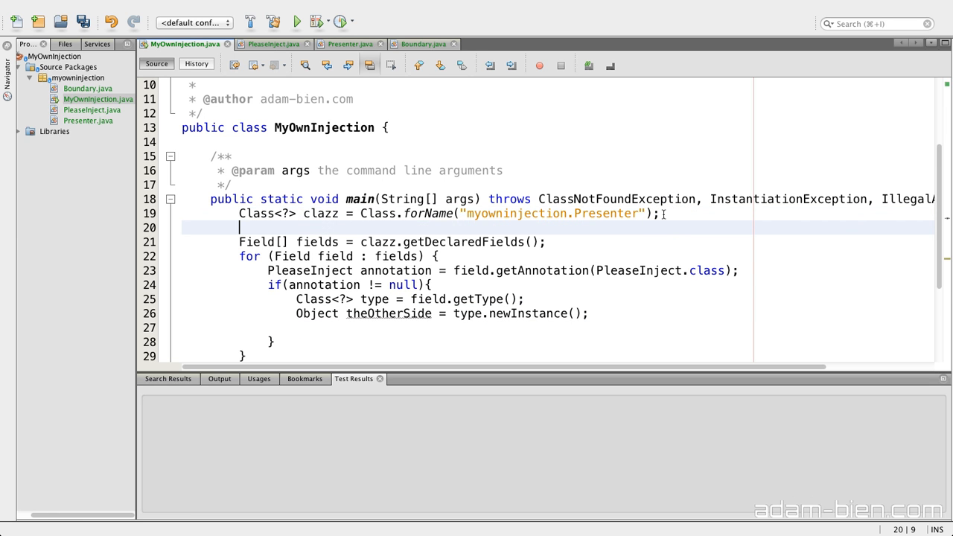
type("clz")
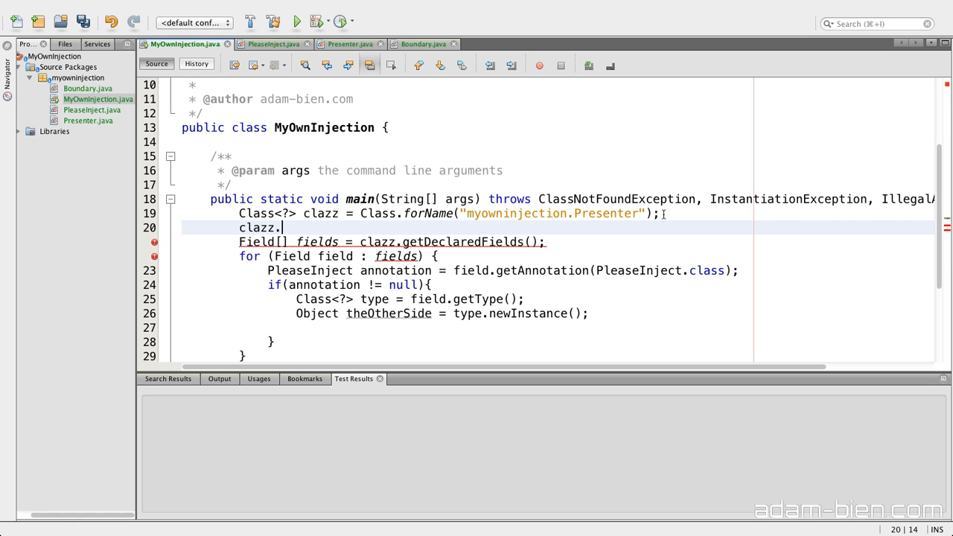
type("newInstance();")
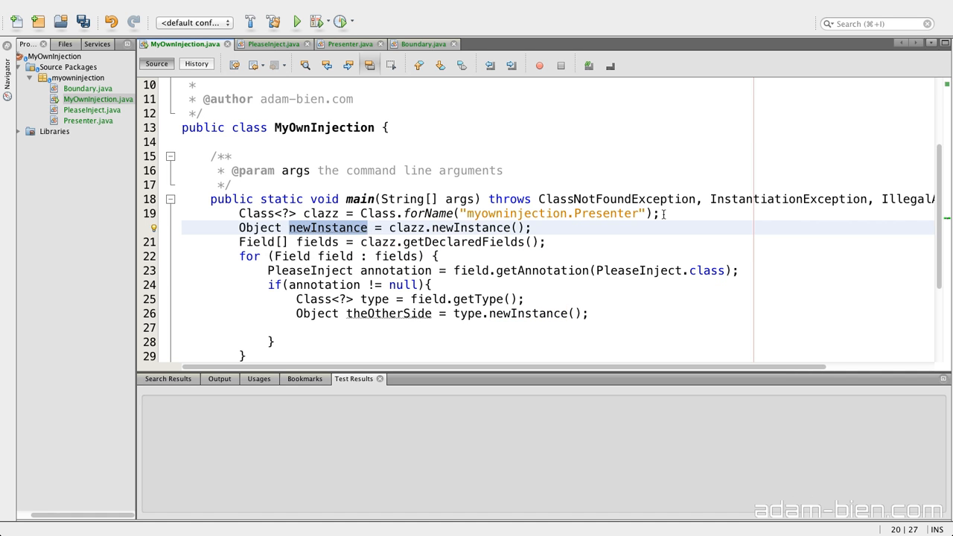
type("leftSize")
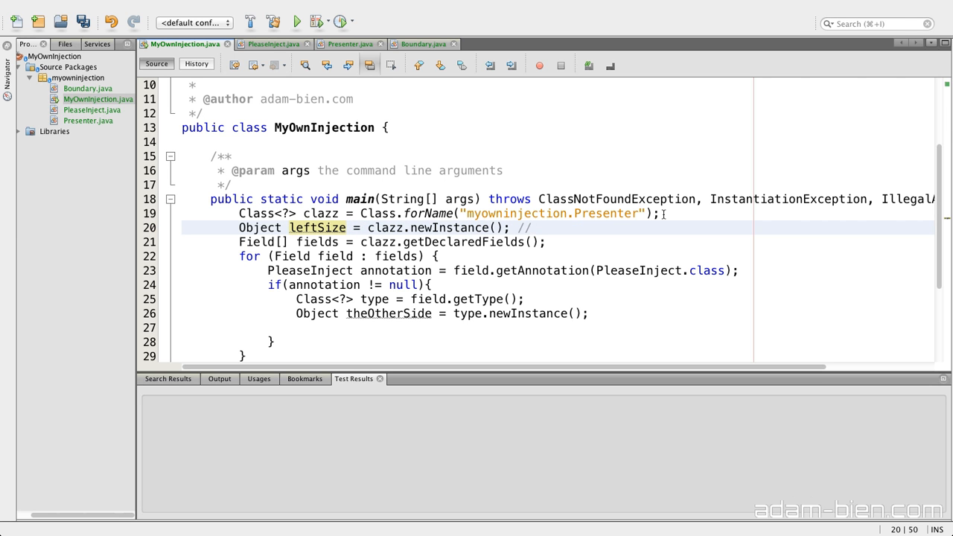
type("presenter")
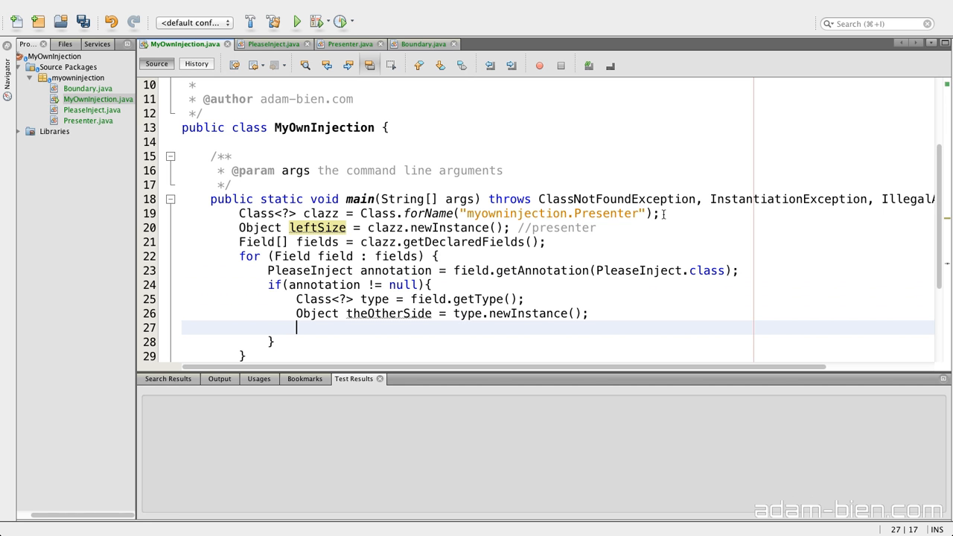
Step: Set each annotated field on leftSize to the new instance, renamed rightSize
type("field.set(leftSize, theOtherSide);")
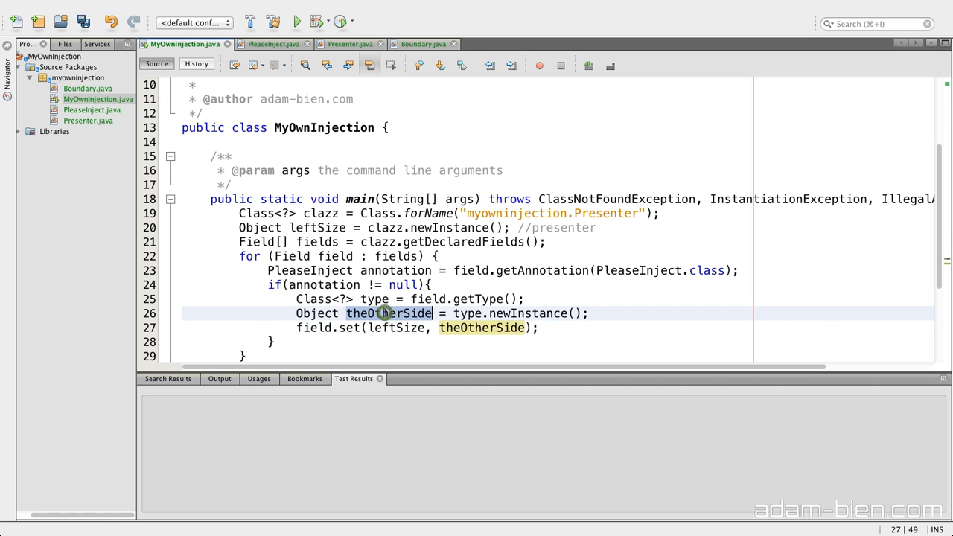
double_click(388, 313)
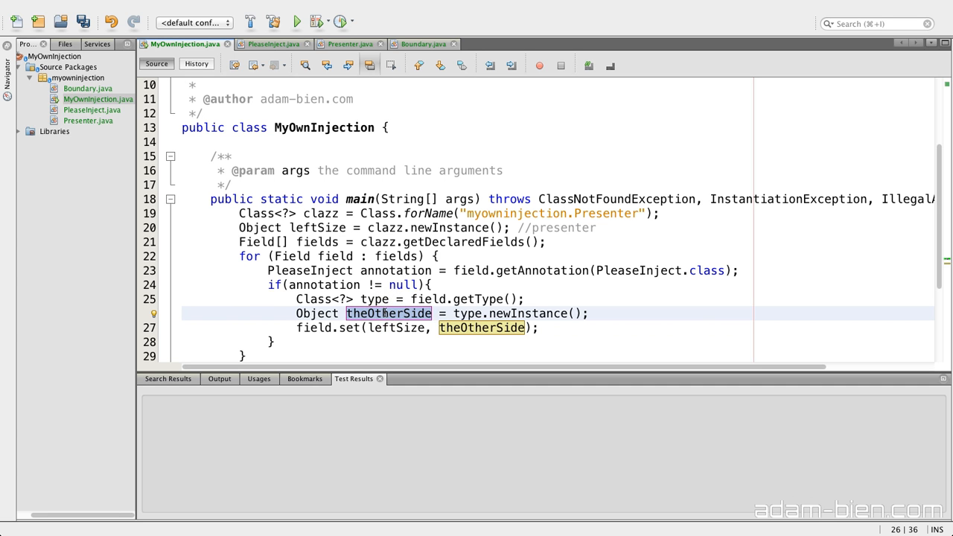
type("right")
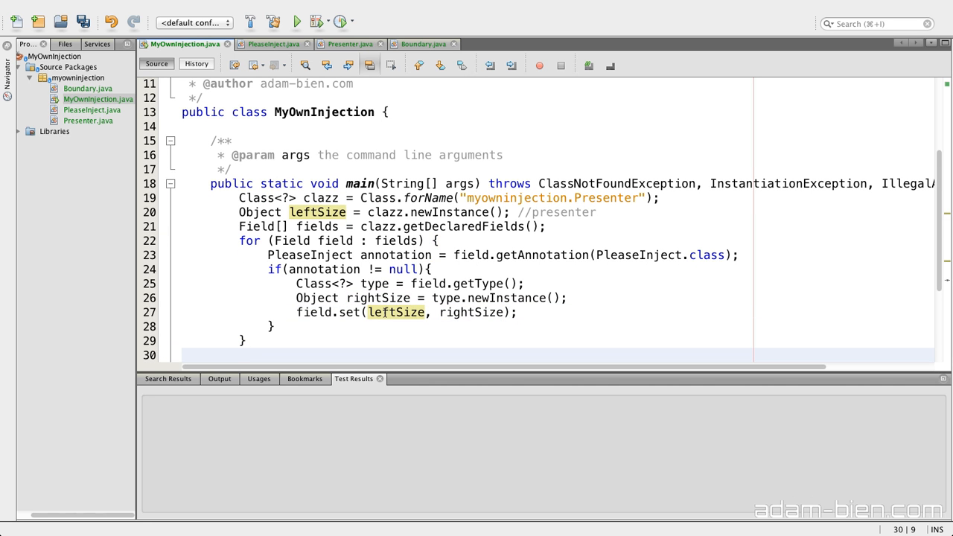
Step: Print leftSize with System.out.println and run the project to show Presenter with injected Boundary
type("leftSize.")
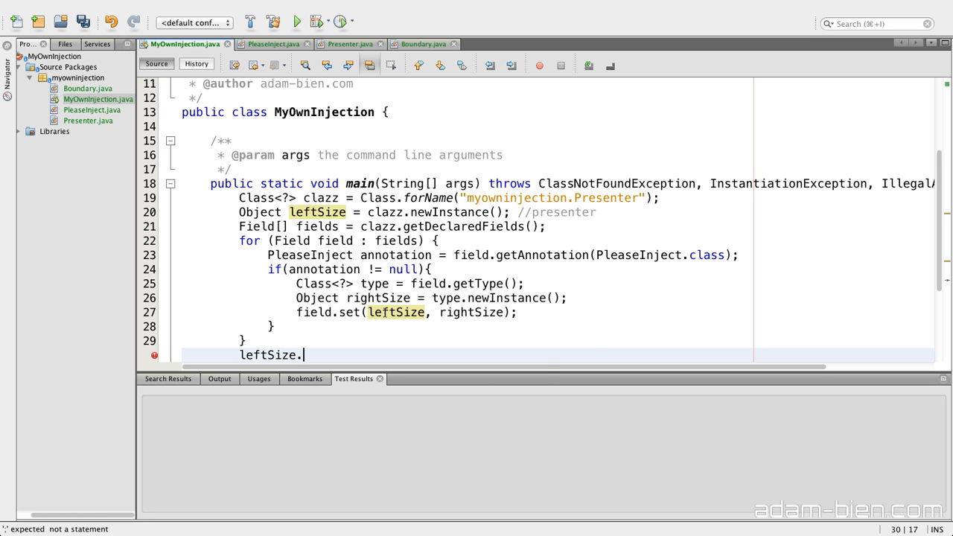
type("sout")
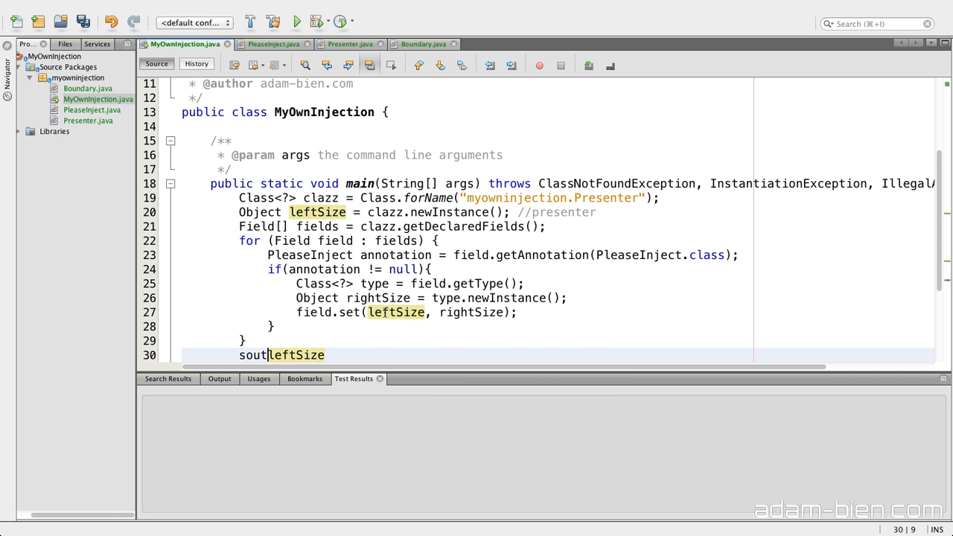
key("Tab")
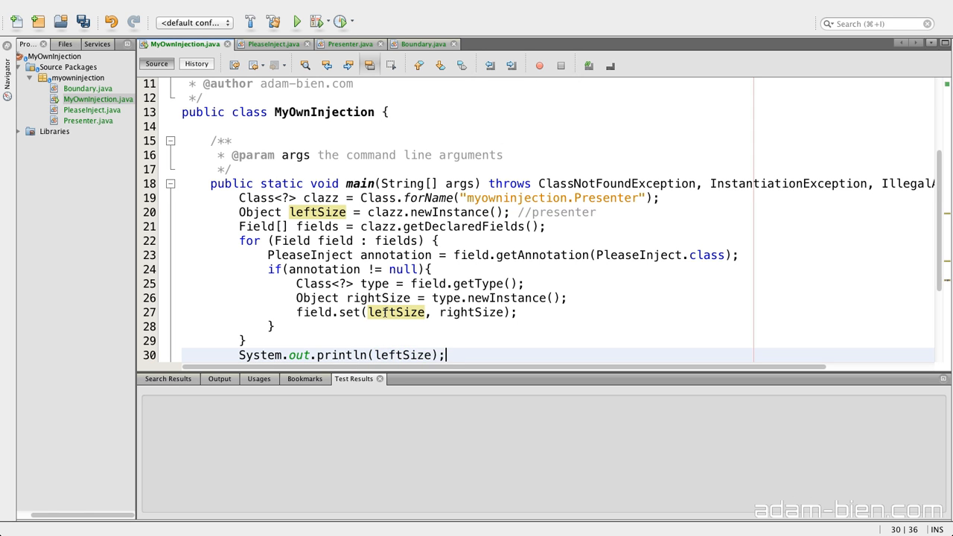
type("\" \" +")
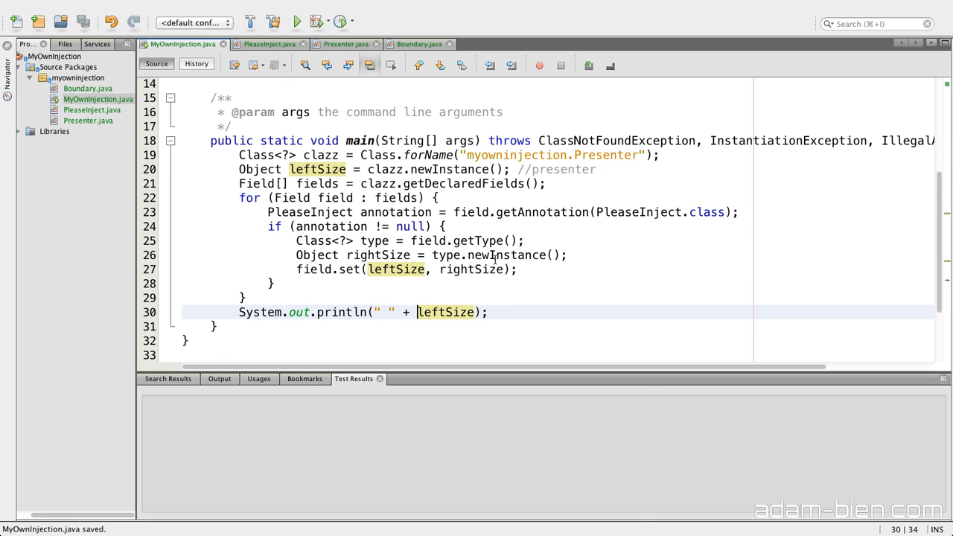
left_click(297, 21)
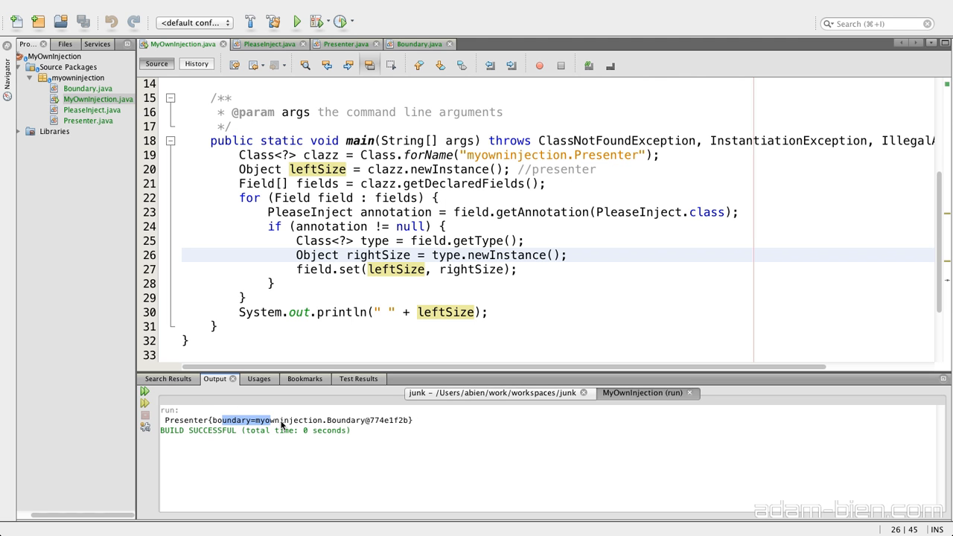
mouse_move(441, 427)
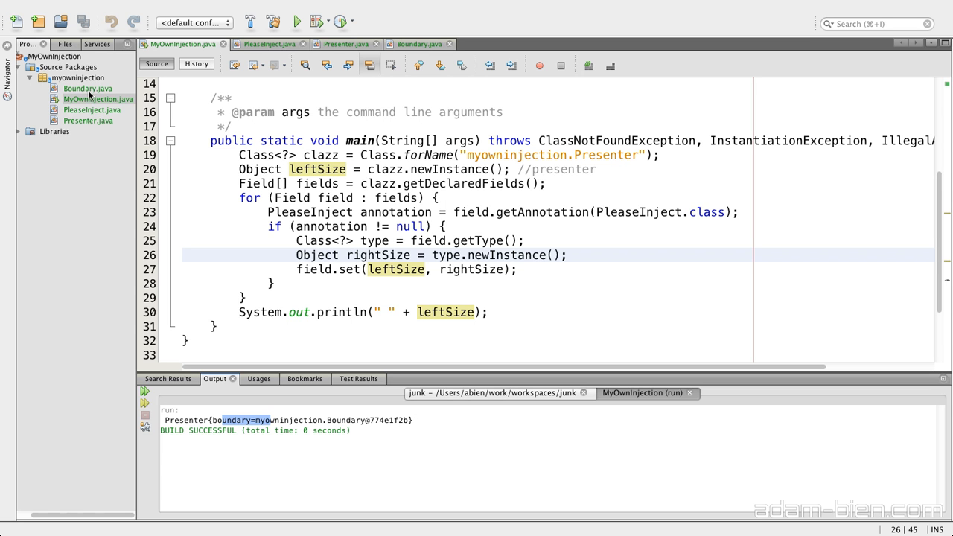
Step: Make Presenter's Boundary field private so the injector run fails with IllegalAccessException
left_click(344, 45)
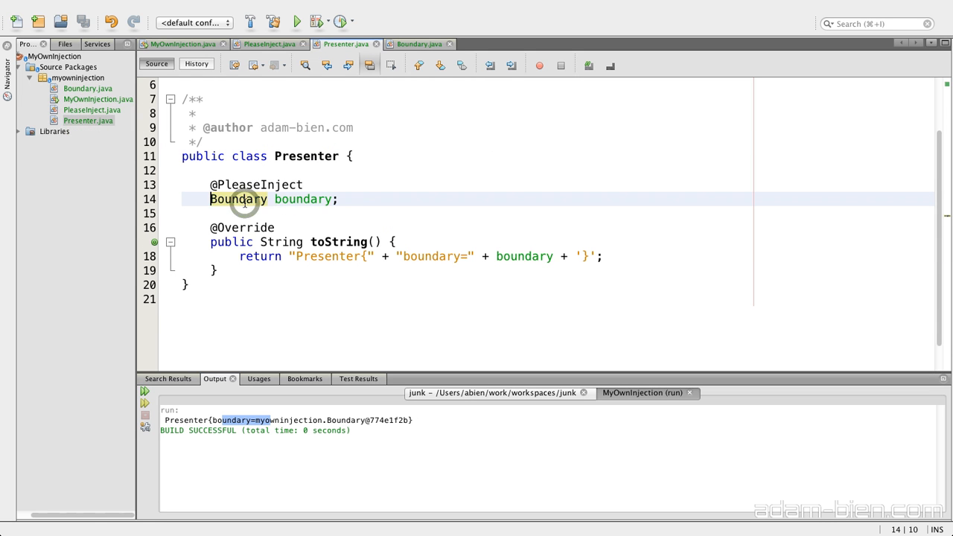
type("private")
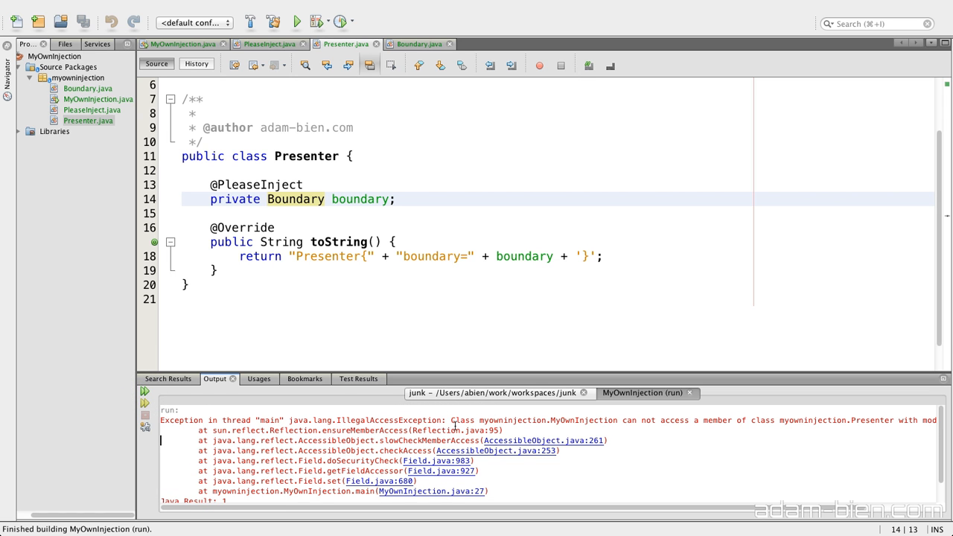
left_click(98, 98)
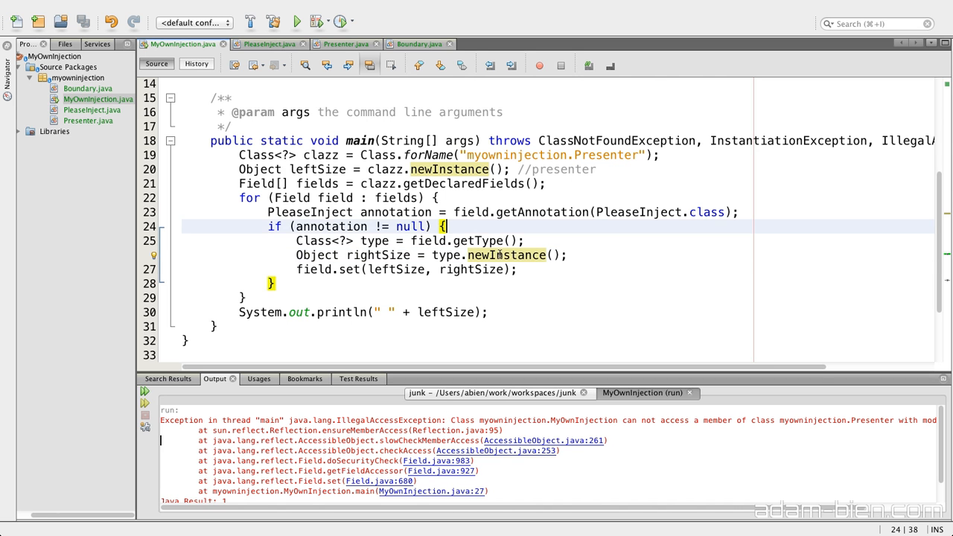
Step: Add field.setAccessible(true) in the injector, rerun successfully, and bring up Boundary.java
type("field.setAccessible(t);")
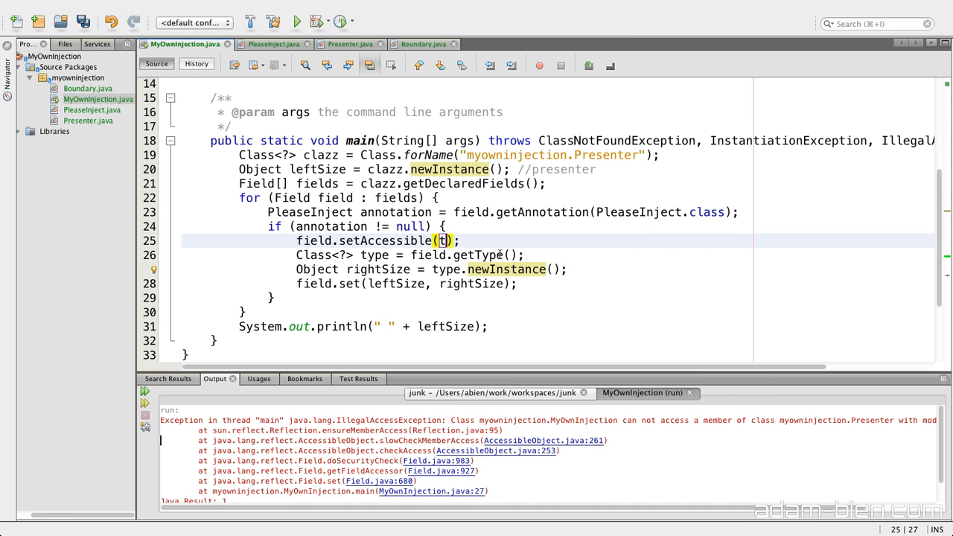
type("rue")
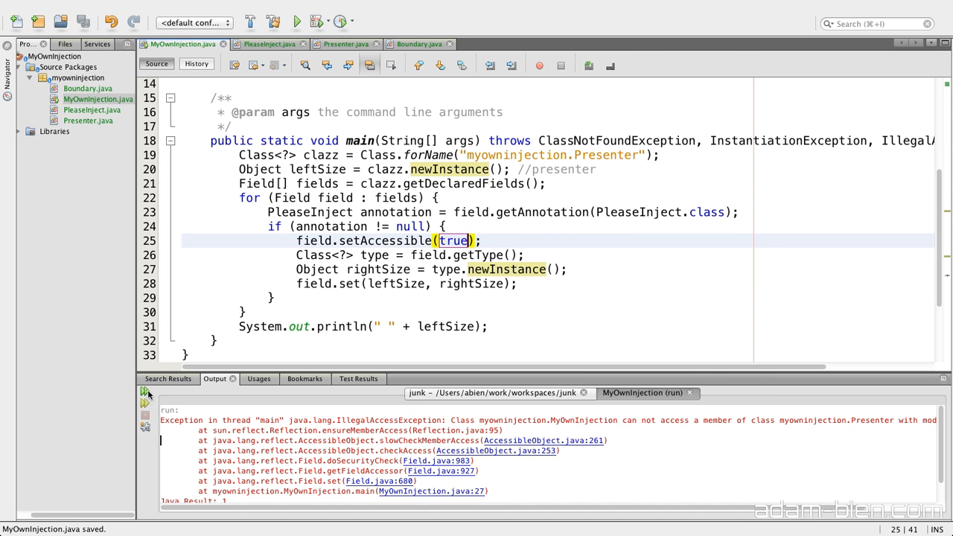
left_click(296, 21)
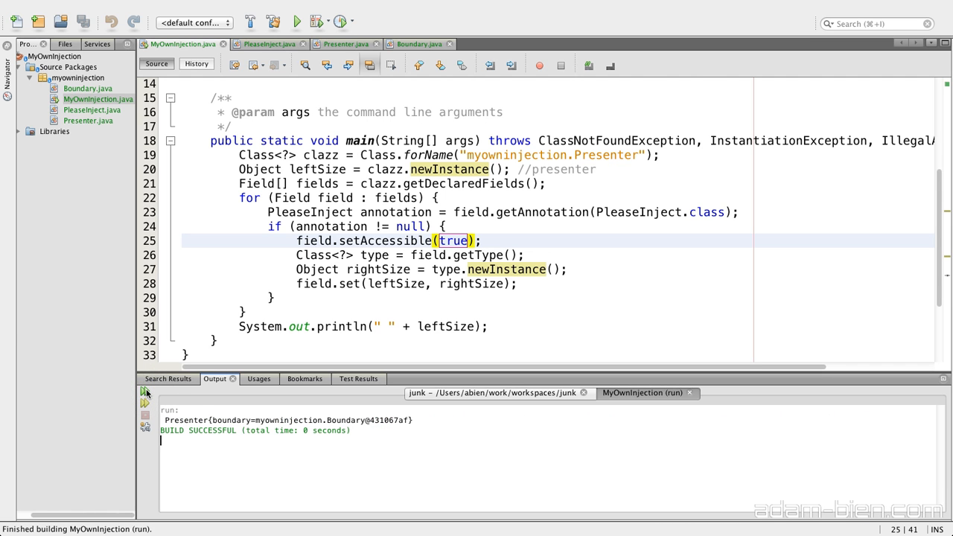
left_click(80, 88)
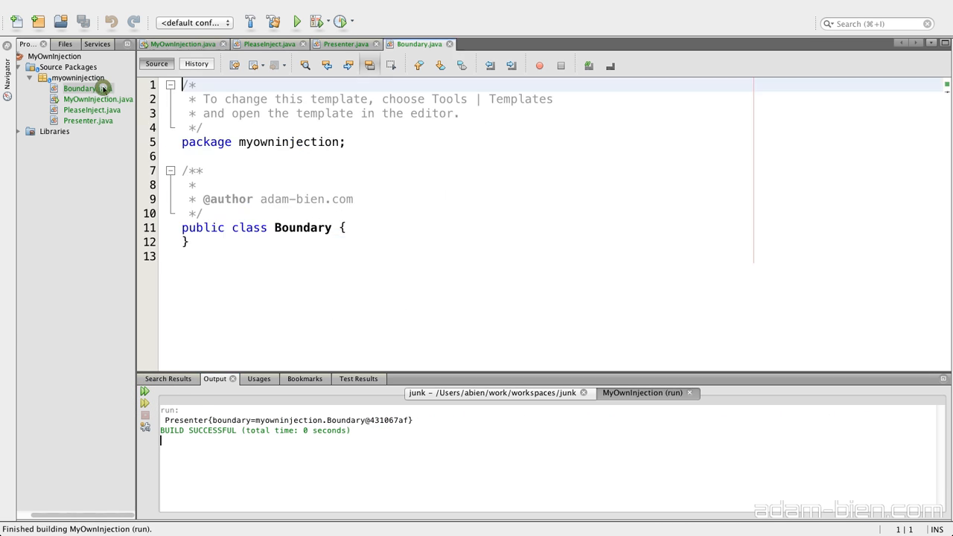
Step: Generate a toString in Boundary returning "Hey boundary" so the run prints Presenter{boundary=Hey boundary}
left_click(345, 226)
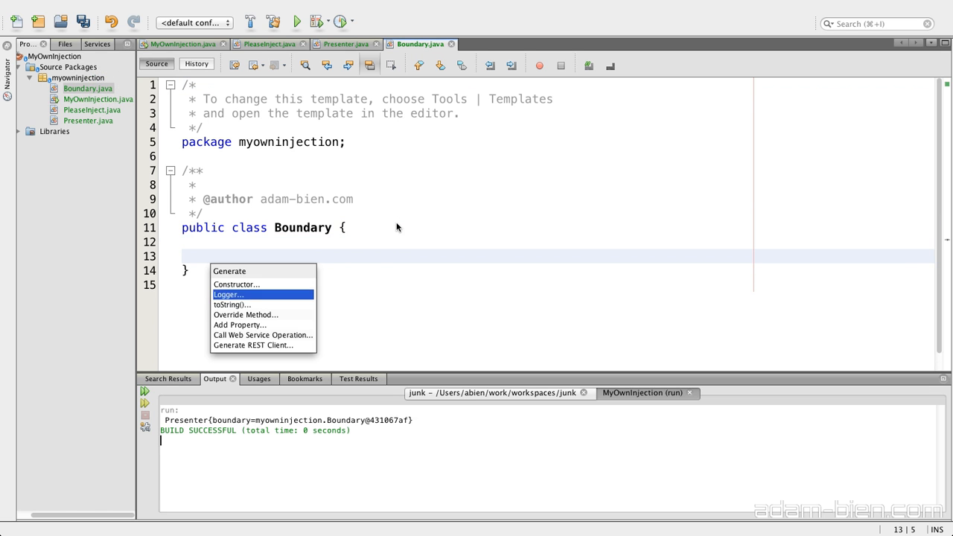
left_click(233, 304)
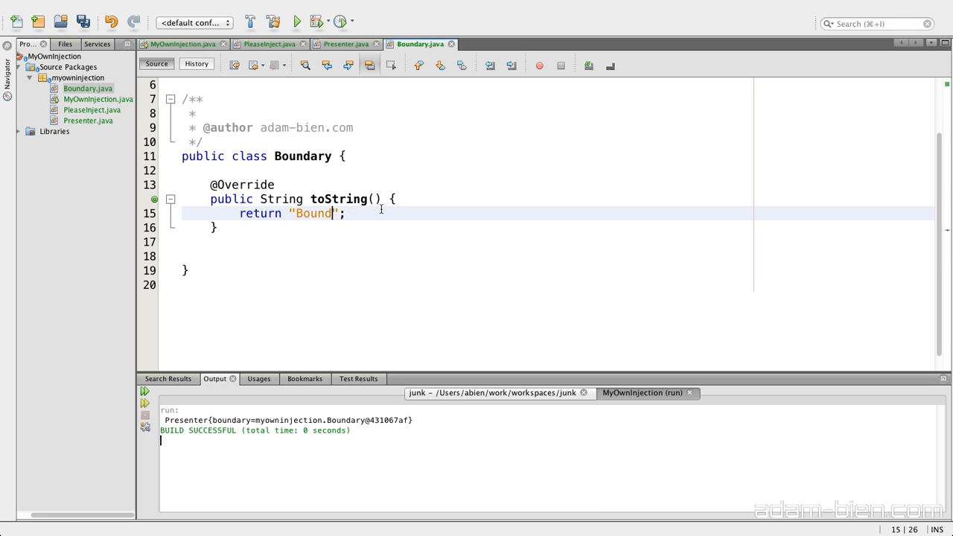
type("Hey")
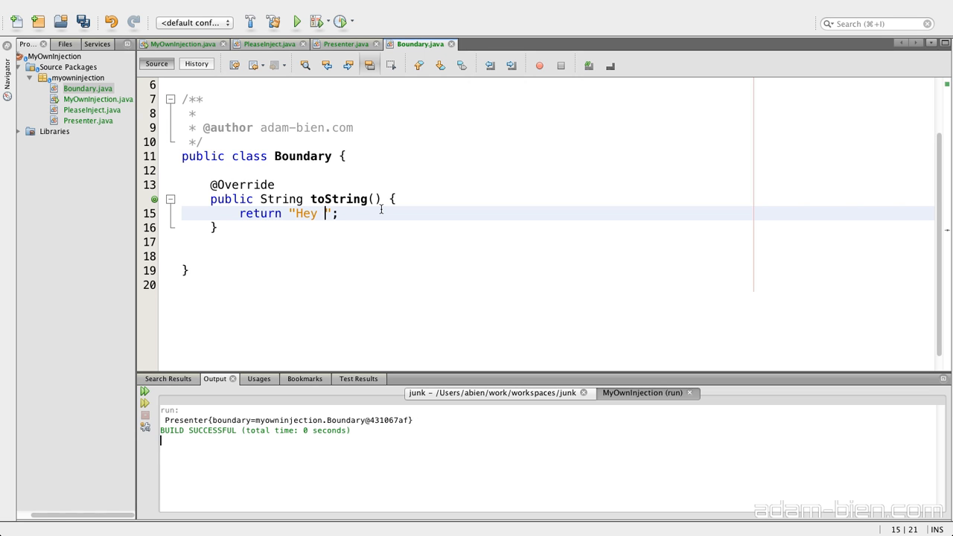
type("boundary")
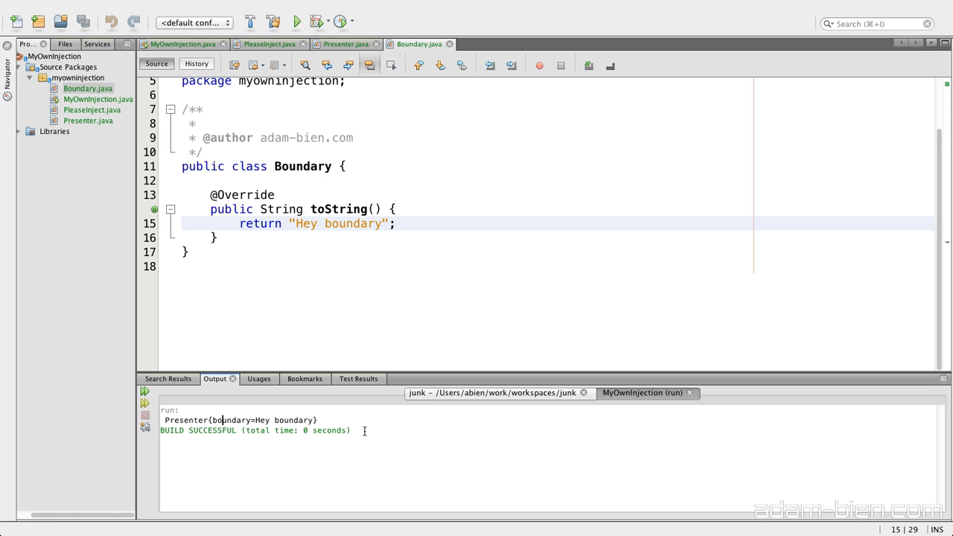
Step: Return to the MyOwnInjection main class with its setAccessible call
left_click(99, 98)
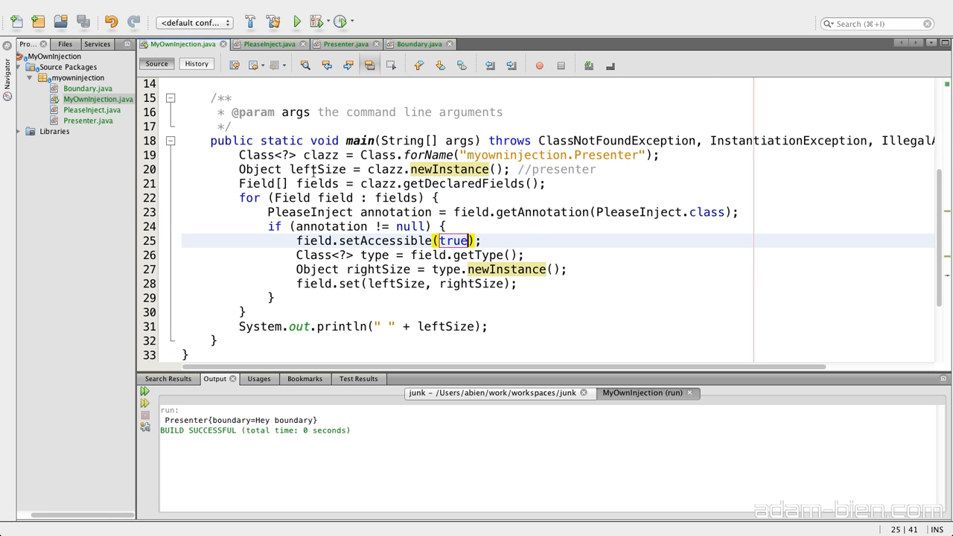
mouse_move(488, 266)
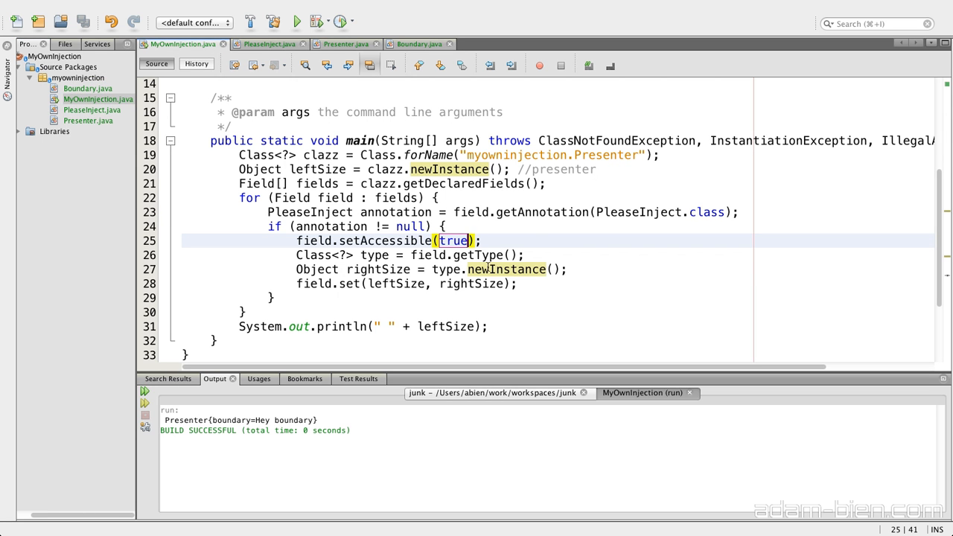